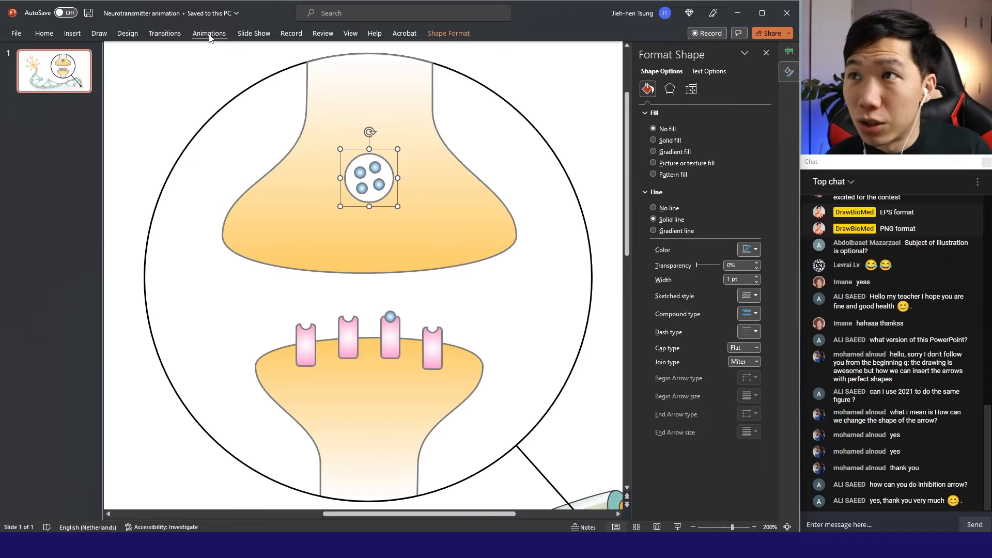
- Open the Animations tab for the vesicle group and expand the full effects gallery
{"action": "left_click", "coordinate": [208, 33]}
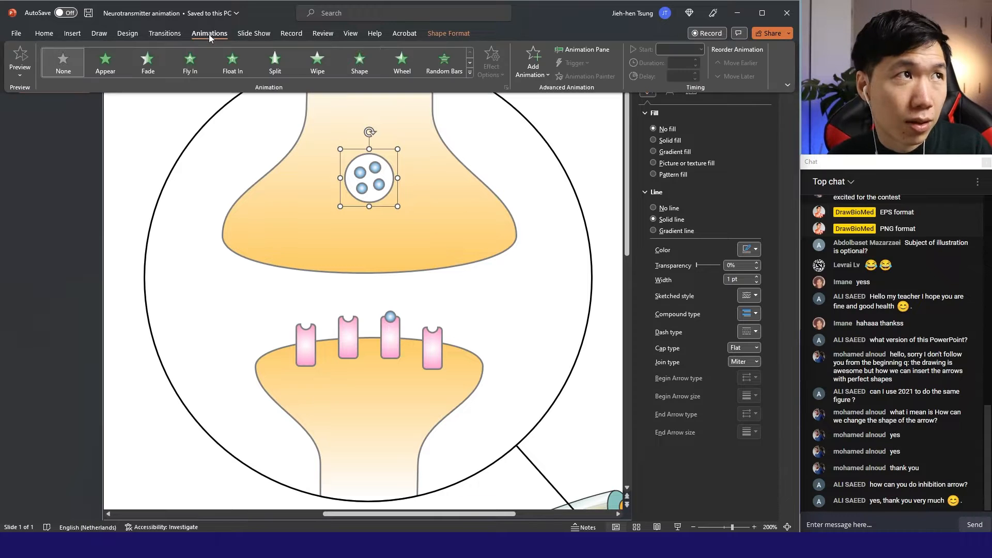
{"action": "left_click", "coordinate": [470, 60]}
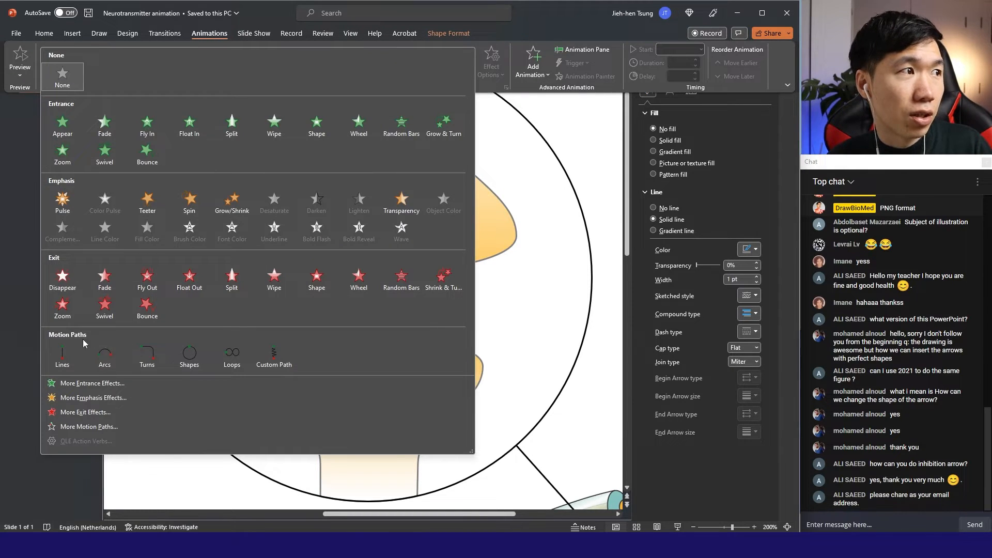
{"action": "mouse_move", "coordinate": [62, 353]}
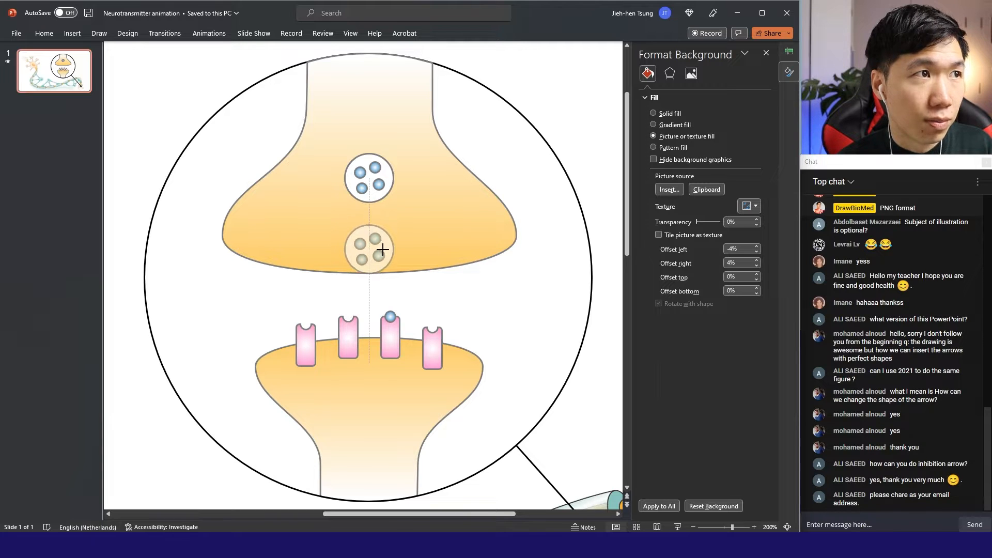
- Place the vesicle copy at the motion path's end point and bring up its Group options
{"action": "left_click", "coordinate": [369, 179]}
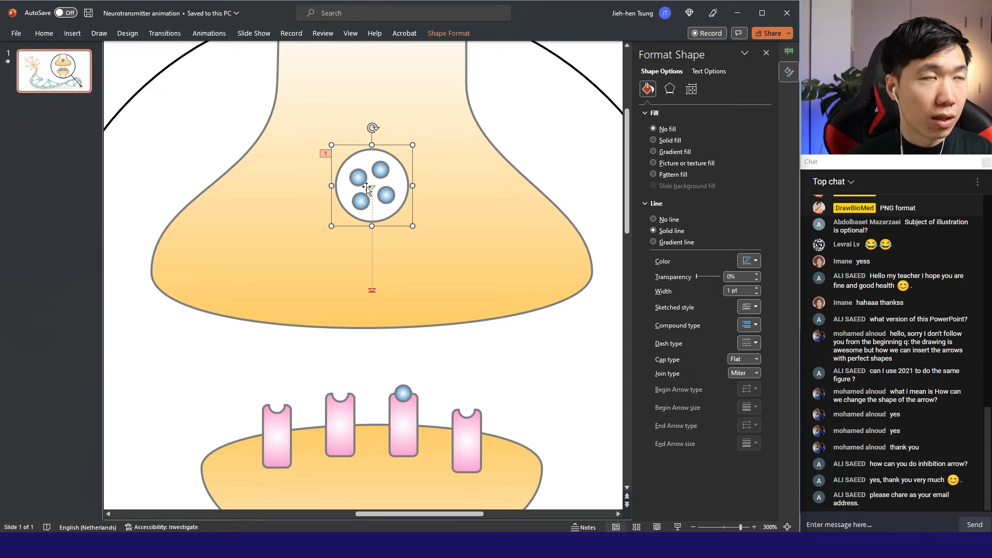
{"action": "mouse_move", "coordinate": [362, 328]}
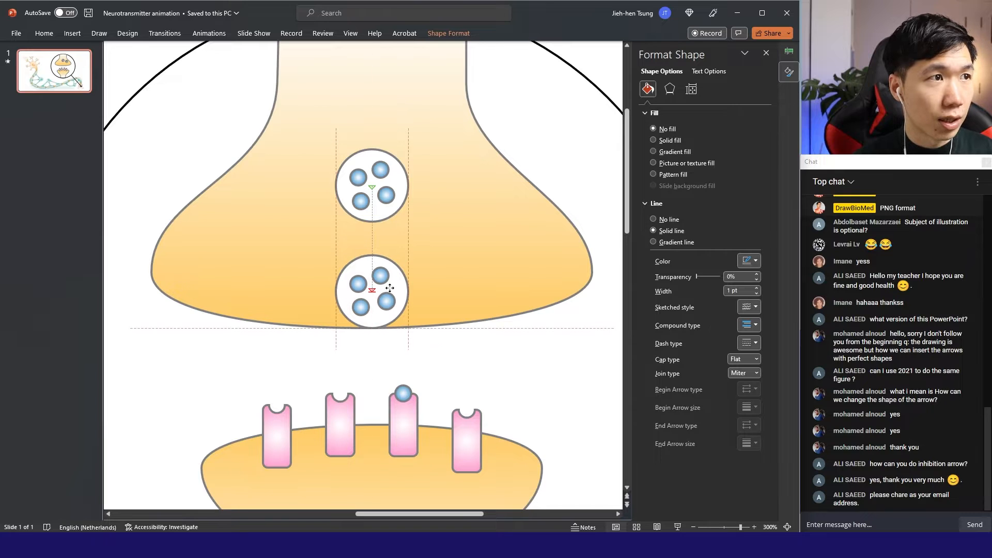
{"action": "left_click", "coordinate": [372, 291]}
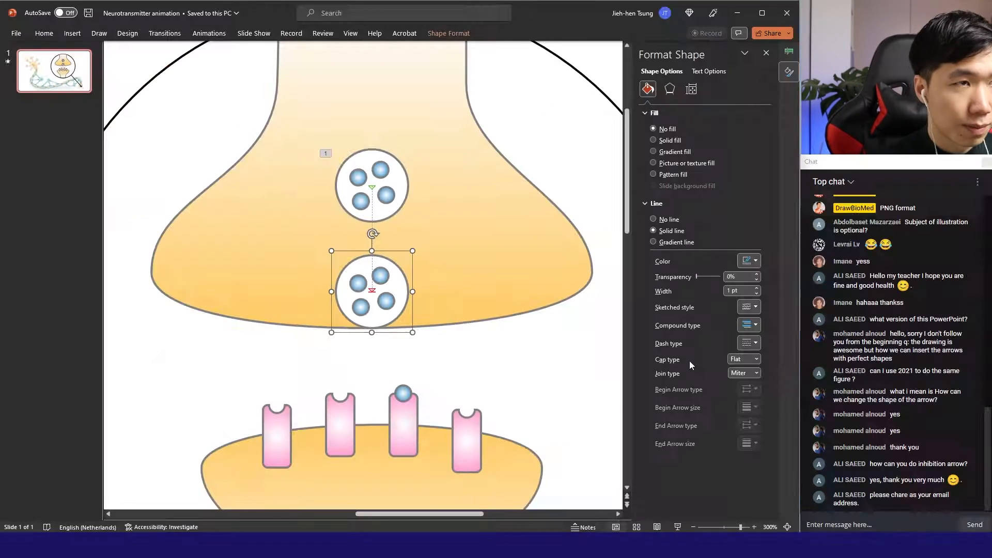
{"action": "right_click", "coordinate": [372, 291]}
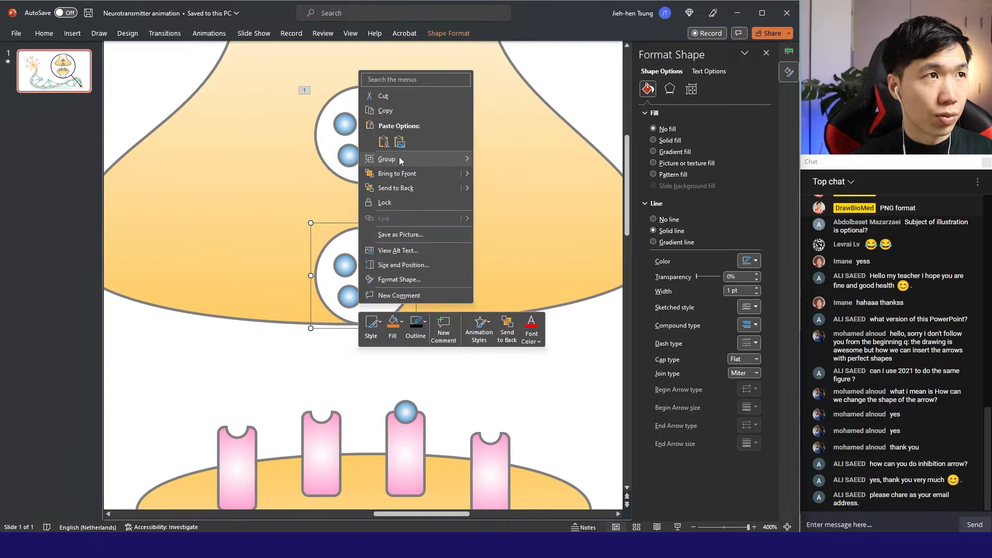
- Ungroup the copied vesicle and start inserting a rectangle shape over the membrane
{"action": "left_click", "coordinate": [386, 159]}
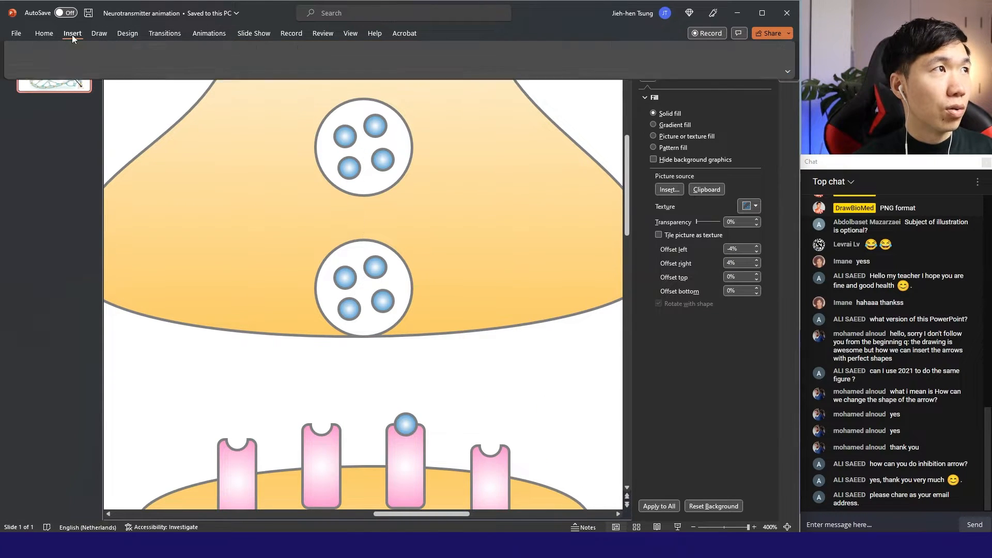
{"action": "left_click", "coordinate": [172, 60]}
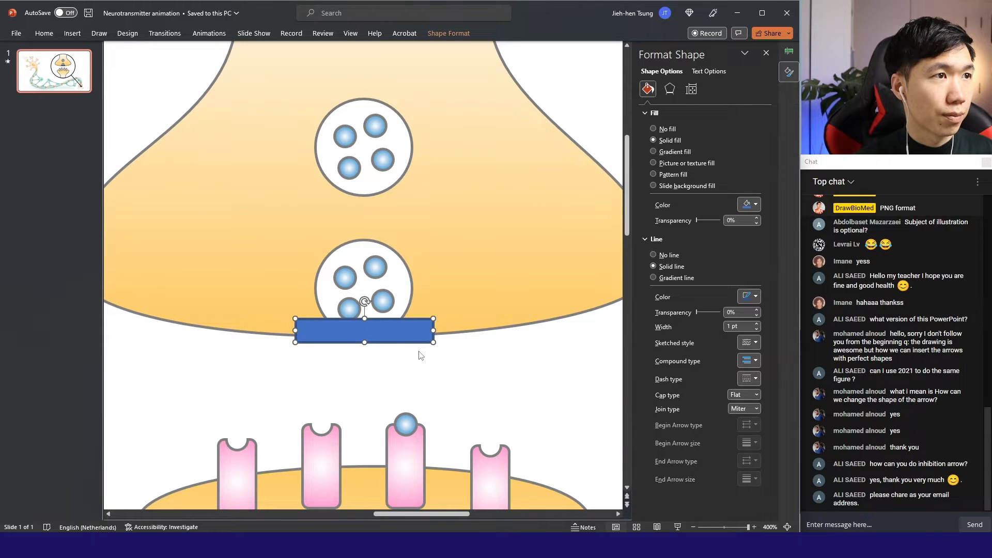
{"action": "mouse_move", "coordinate": [411, 336]}
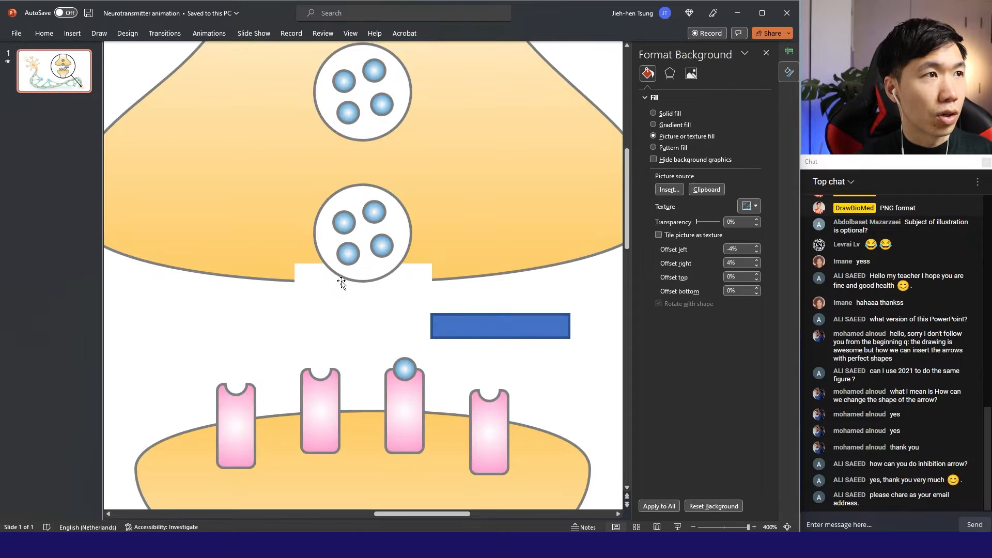
{"action": "mouse_move", "coordinate": [434, 282]}
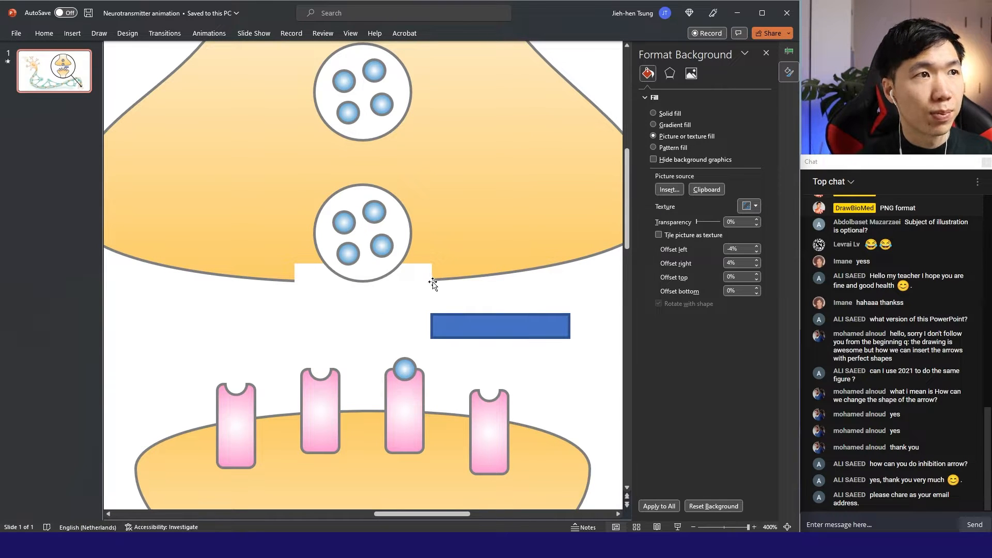
- Use Edit Points on the lower vesicle circle to open its bottom and drag points into the gap
{"action": "left_click", "coordinate": [362, 232]}
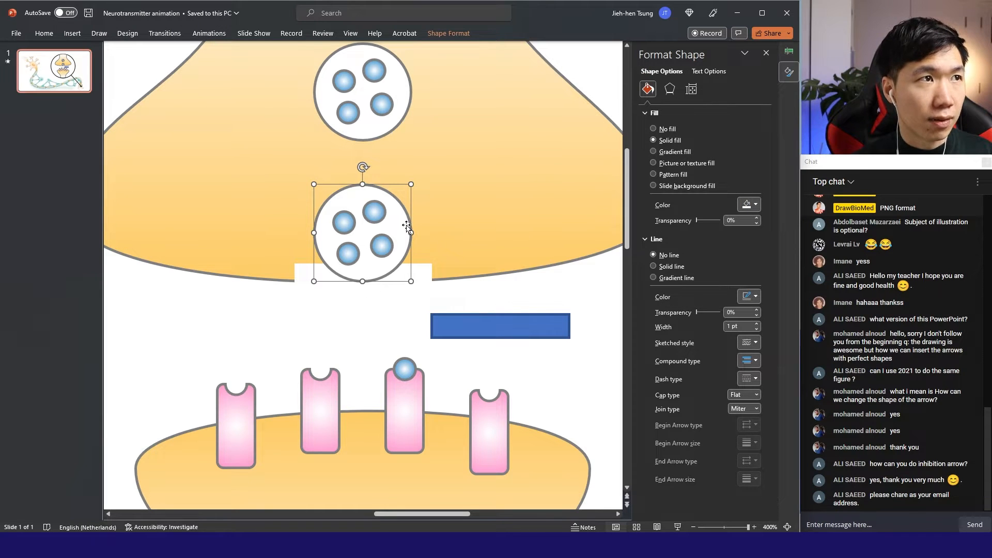
{"action": "right_click", "coordinate": [363, 228]}
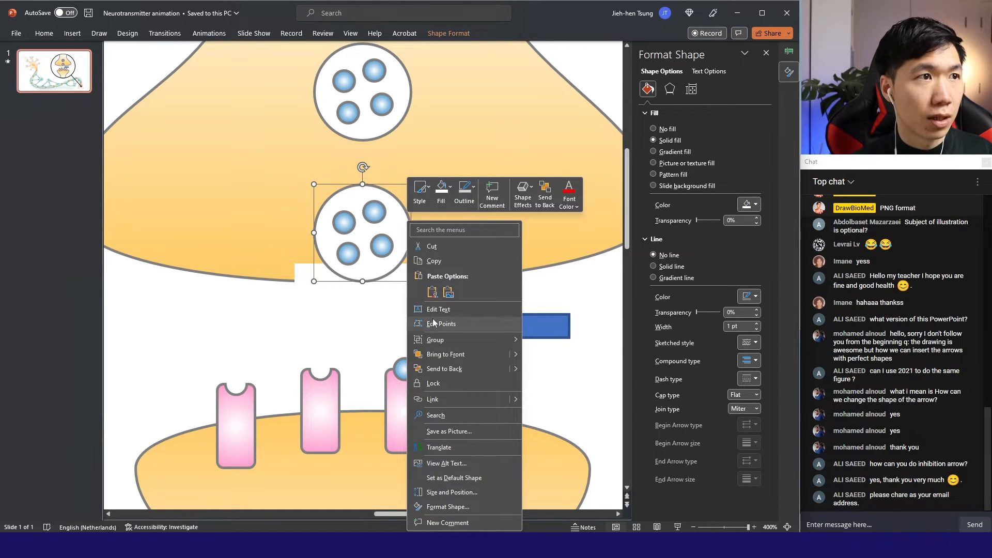
{"action": "left_click", "coordinate": [441, 324]}
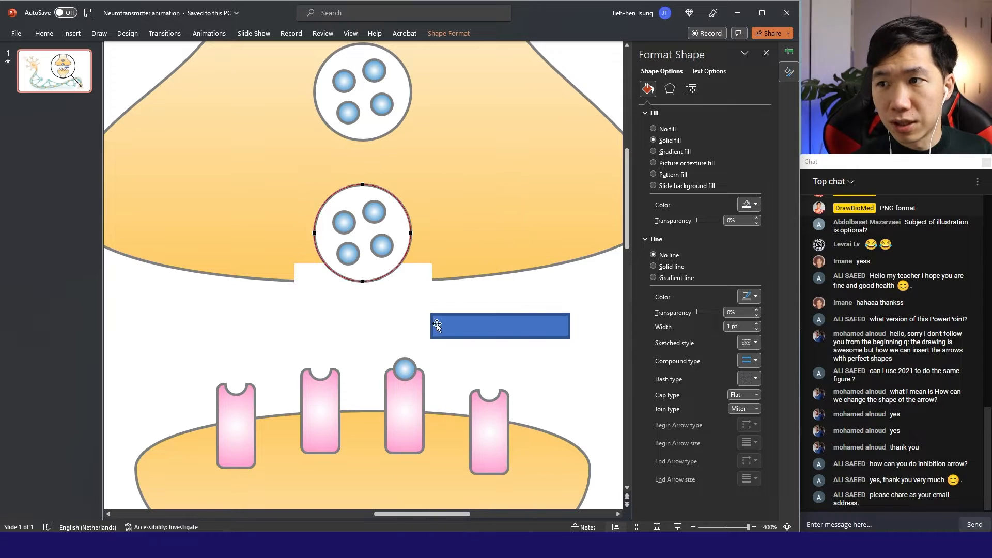
{"action": "right_click", "coordinate": [362, 281]}
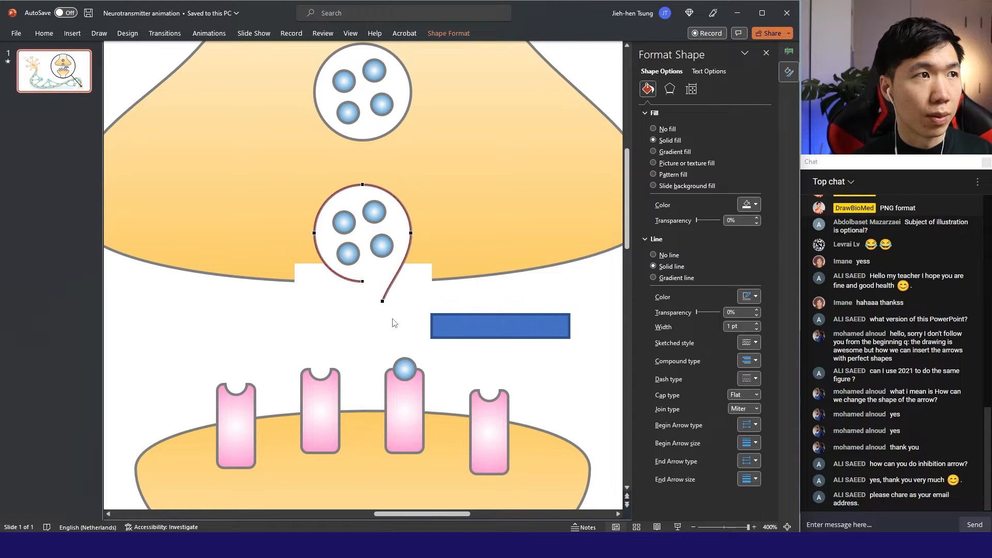
{"action": "scroll", "scroll_direction": "down", "scroll_amount": 3}
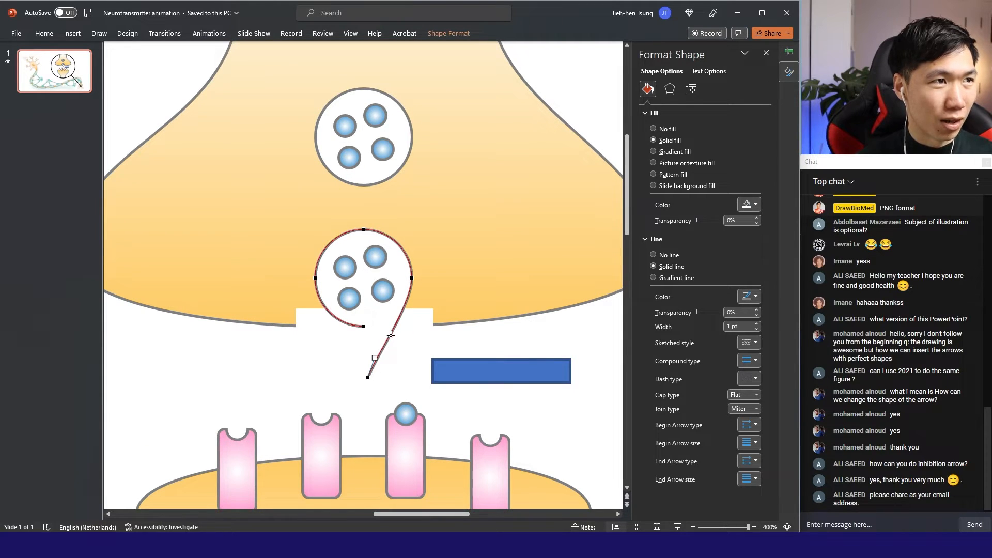
{"action": "right_click", "coordinate": [392, 358]}
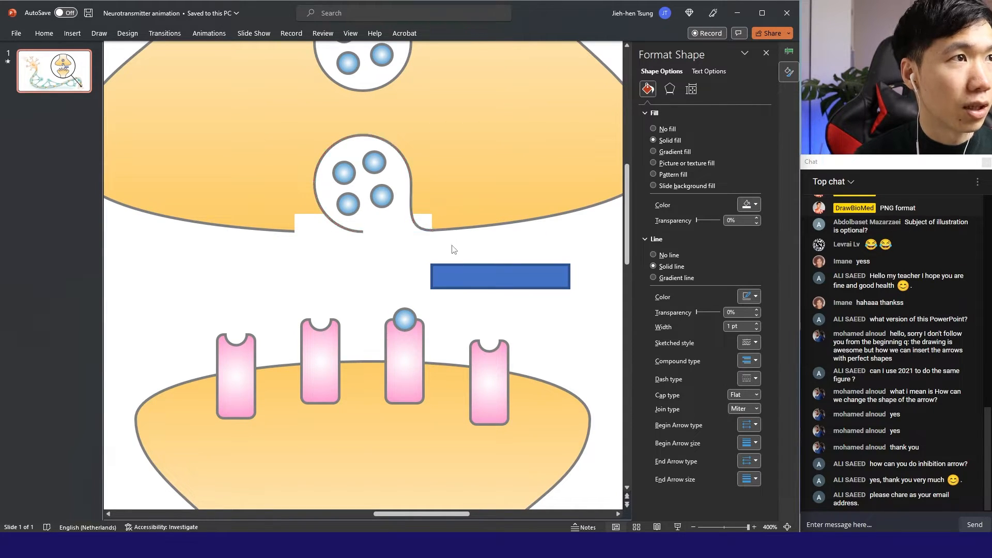
- Smooth the vesicle outline into the terminal, adjust the white gap rectangle, and select the fused pieces
{"action": "left_click", "coordinate": [363, 184]}
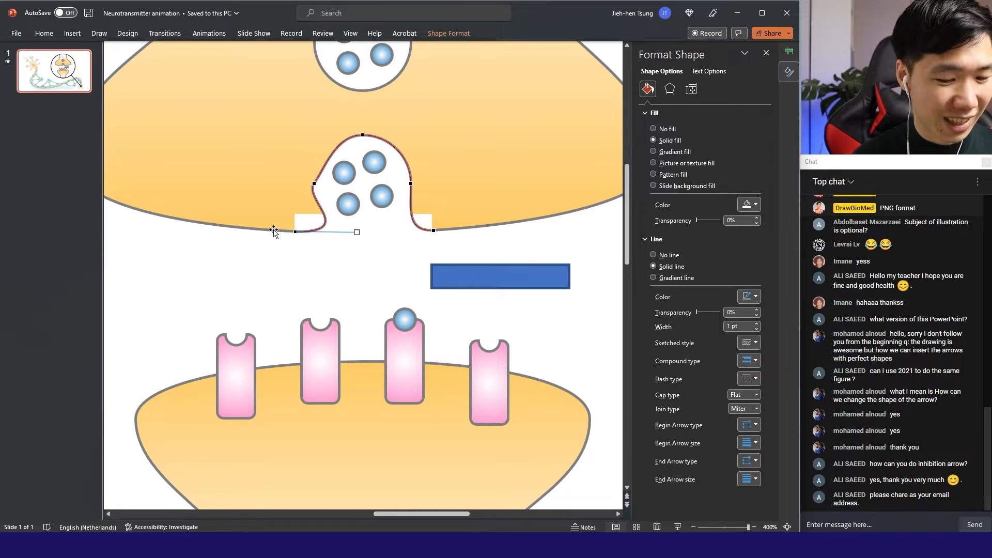
{"action": "mouse_move", "coordinate": [313, 184]}
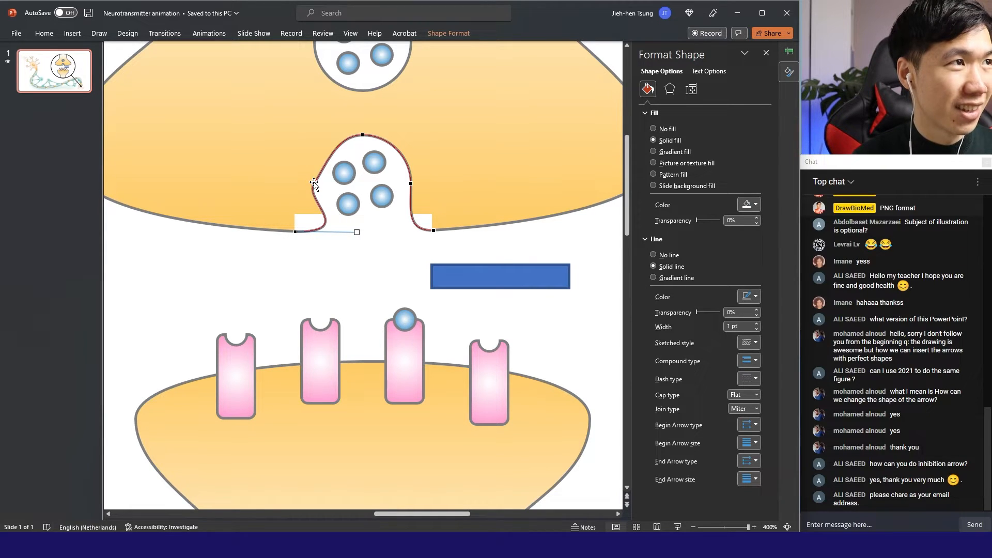
{"action": "left_click", "coordinate": [654, 151]}
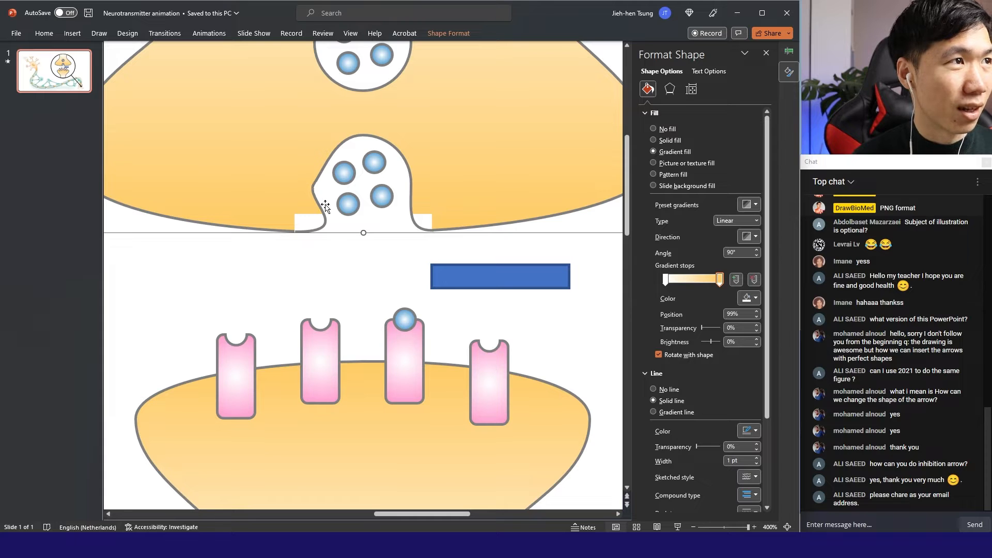
{"action": "mouse_move", "coordinate": [358, 174]}
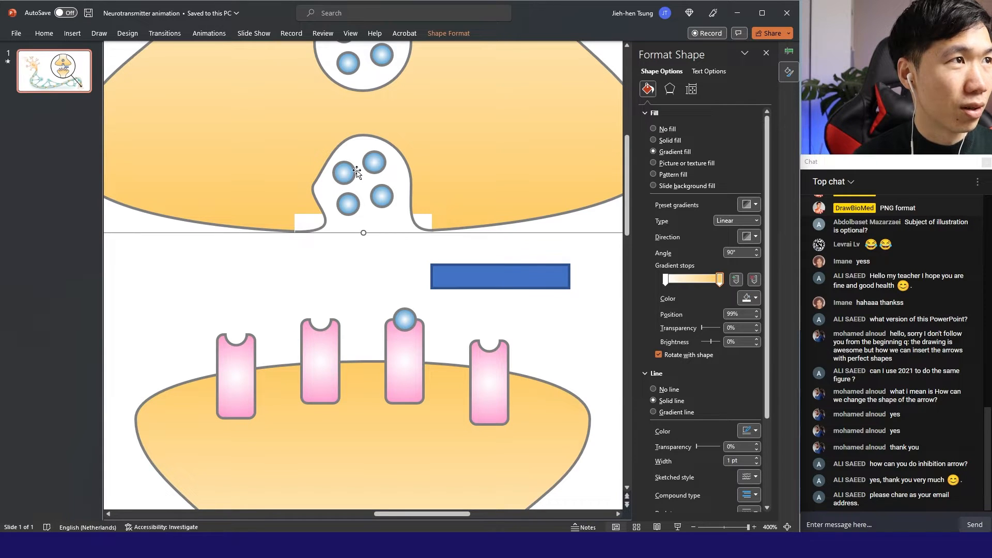
{"action": "mouse_move", "coordinate": [403, 181]}
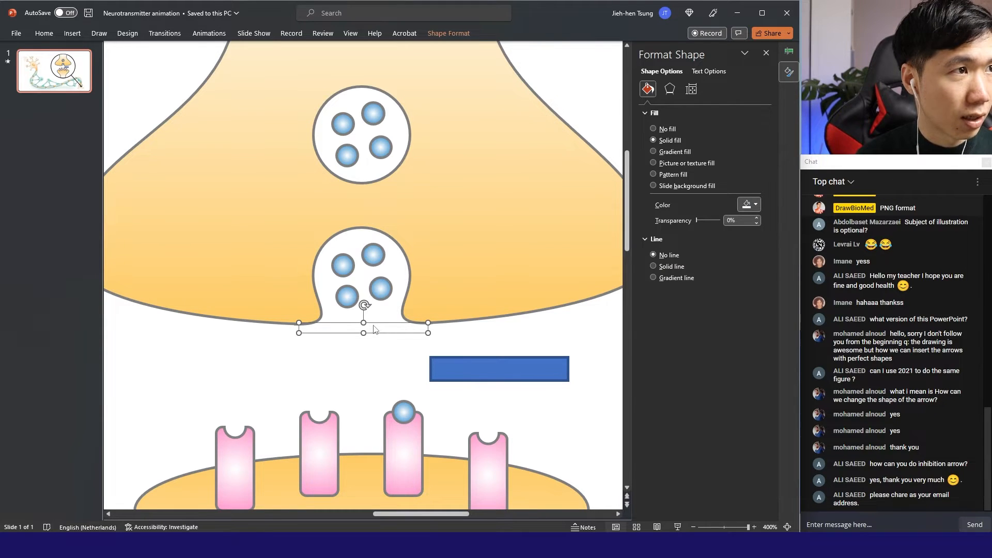
{"action": "left_click", "coordinate": [286, 354]}
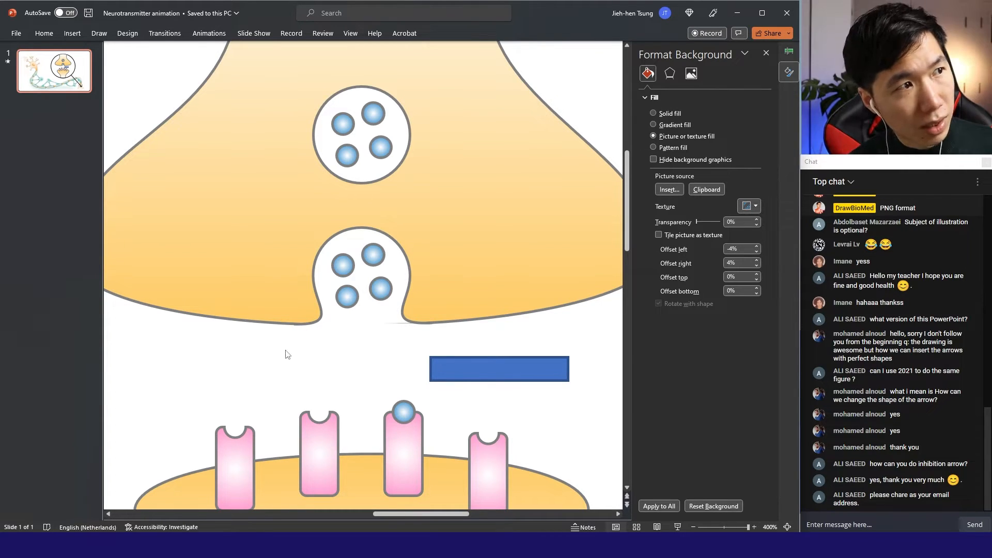
{"action": "left_click", "coordinate": [363, 332]}
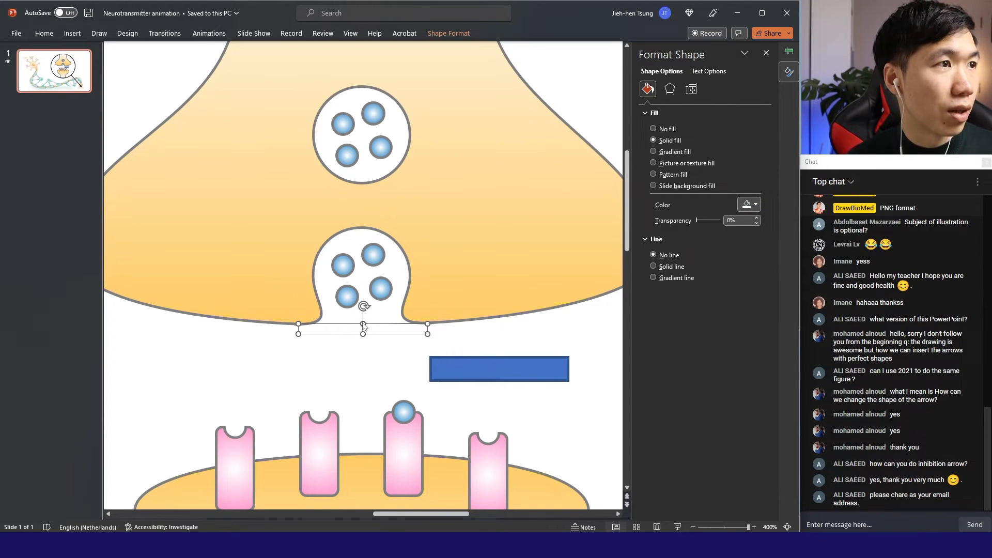
{"action": "mouse_move", "coordinate": [240, 154]}
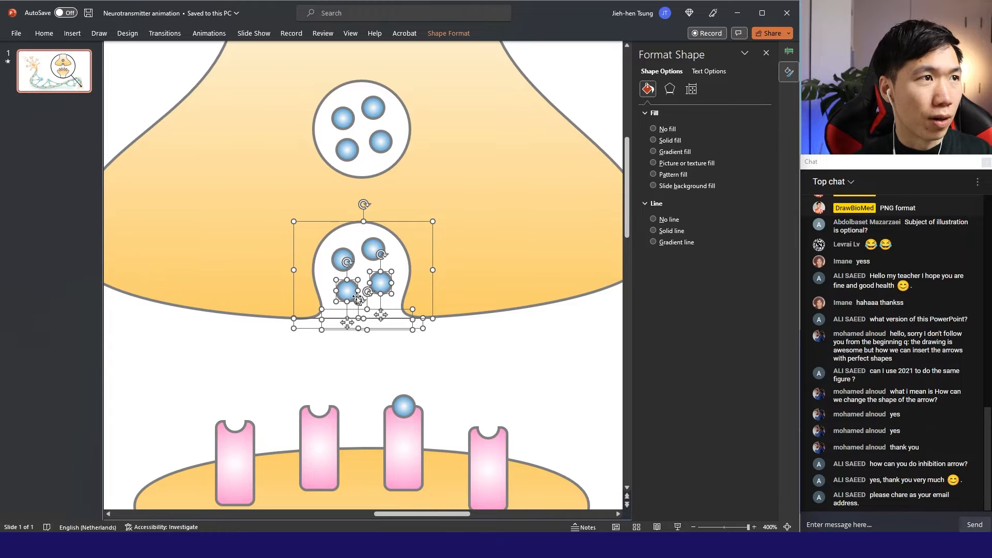
{"action": "left_click", "coordinate": [654, 140]}
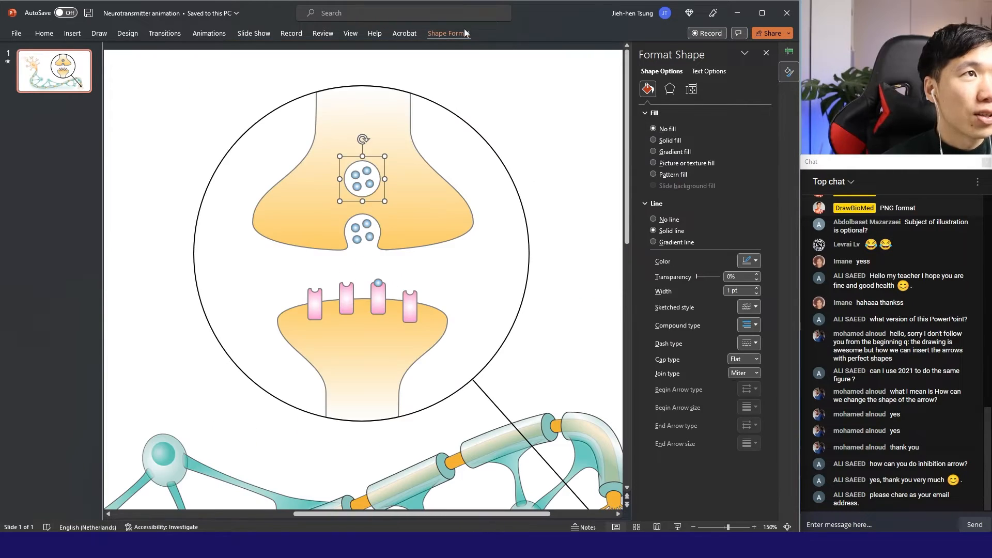
- Preview the slide and confirm the Down motion path's effect options
{"action": "key", "text": "F5"}
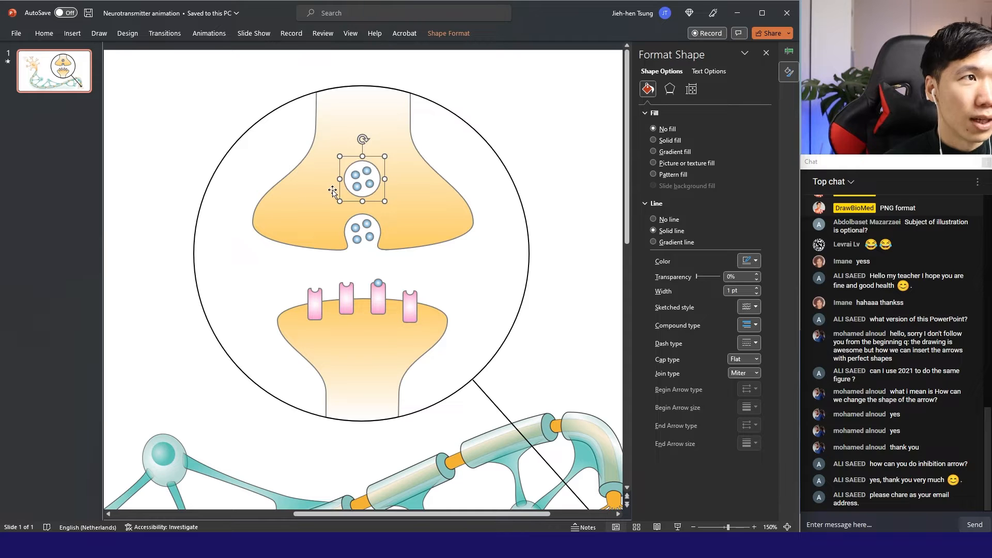
{"action": "mouse_move", "coordinate": [316, 265]}
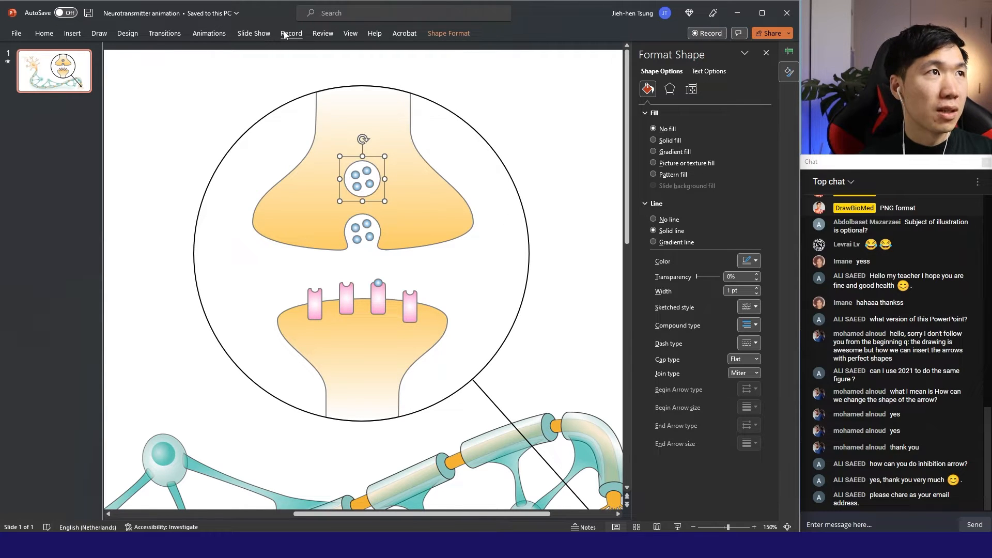
{"action": "left_click", "coordinate": [208, 33]}
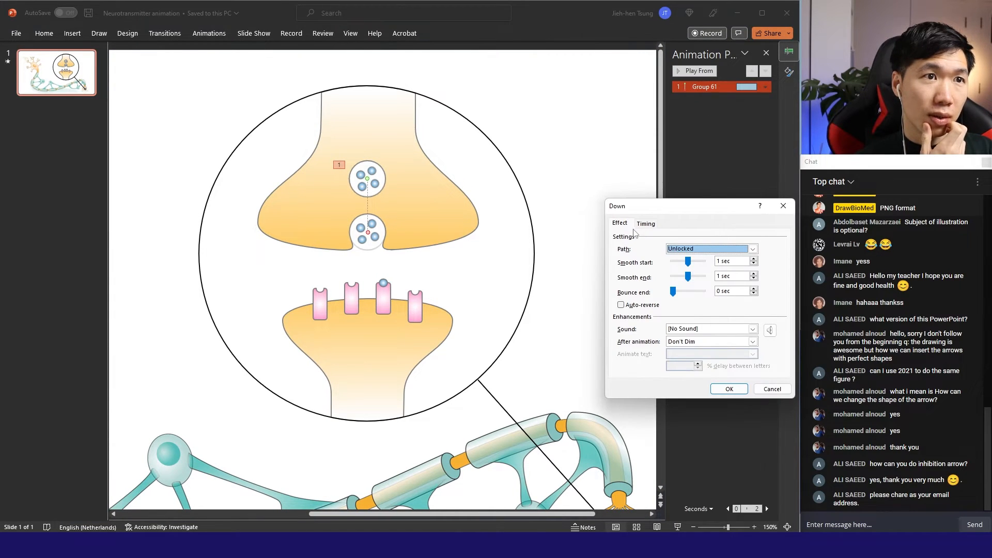
{"action": "left_click", "coordinate": [728, 389]}
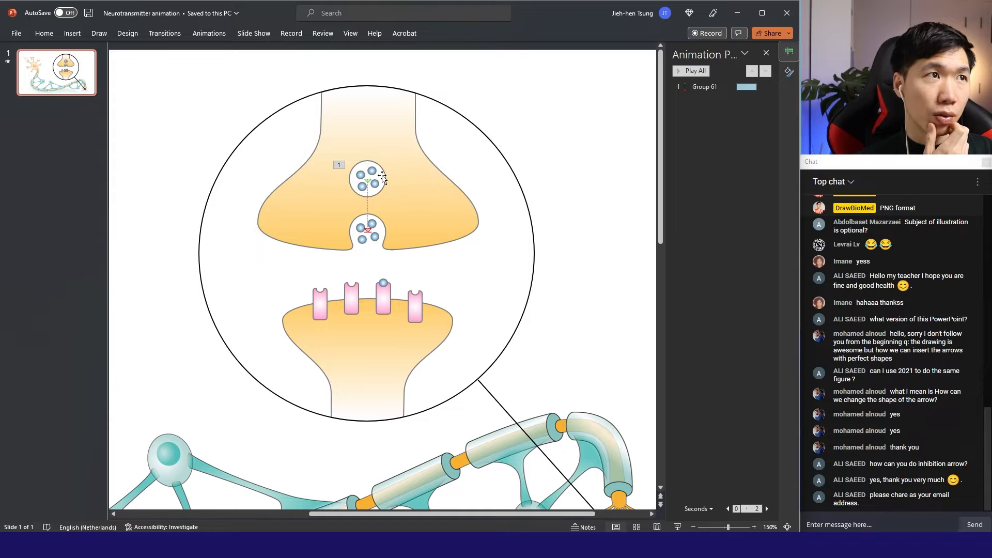
- Add a Fade exit to the dot-filled vesicle, set to Start After Previous
{"action": "left_click", "coordinate": [469, 76]}
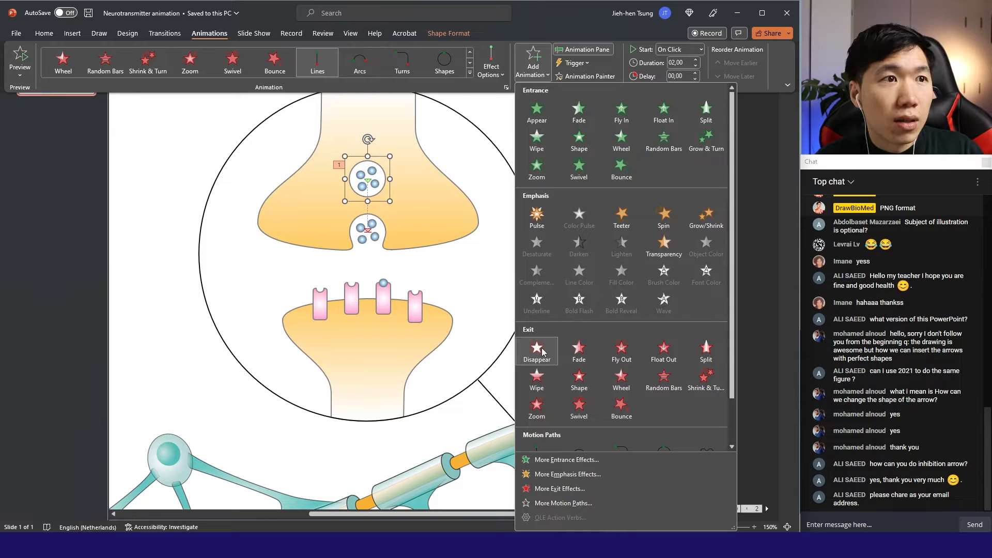
{"action": "mouse_move", "coordinate": [578, 351]}
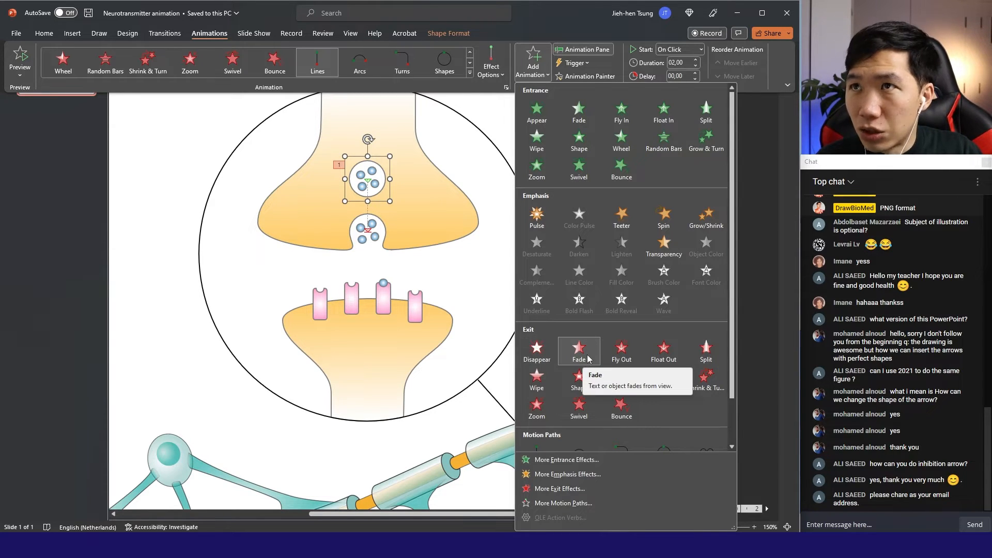
{"action": "left_click", "coordinate": [577, 347]}
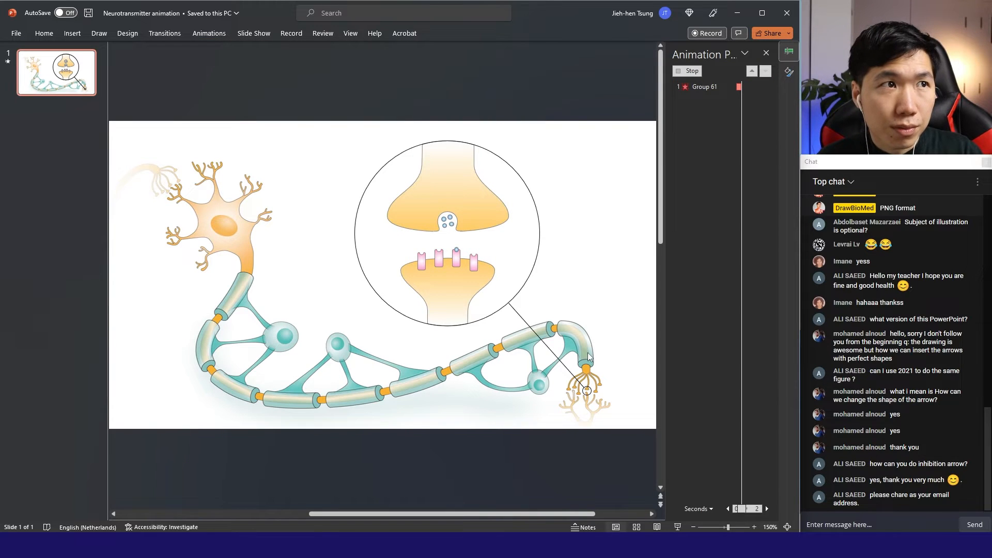
{"action": "left_click", "coordinate": [765, 98]}
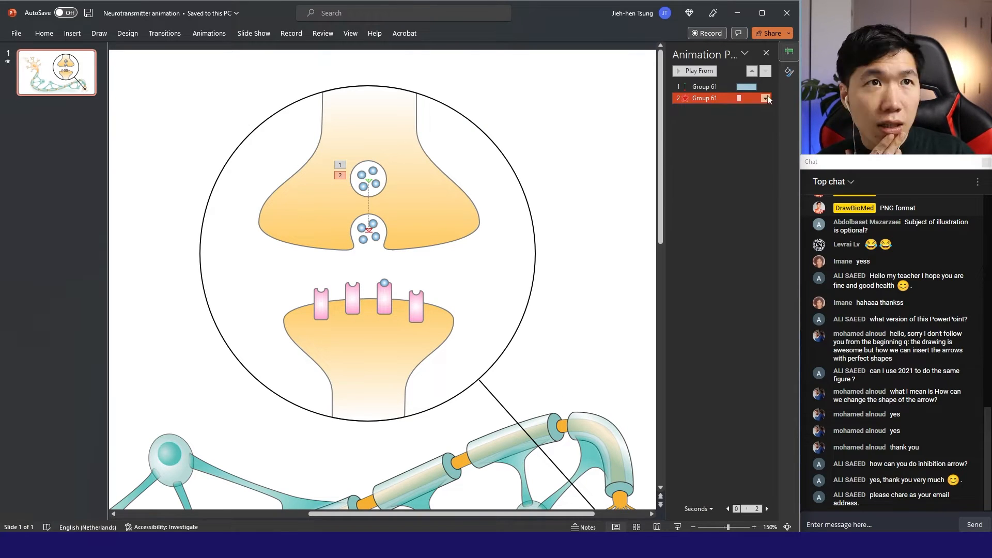
{"action": "left_click", "coordinate": [765, 99]}
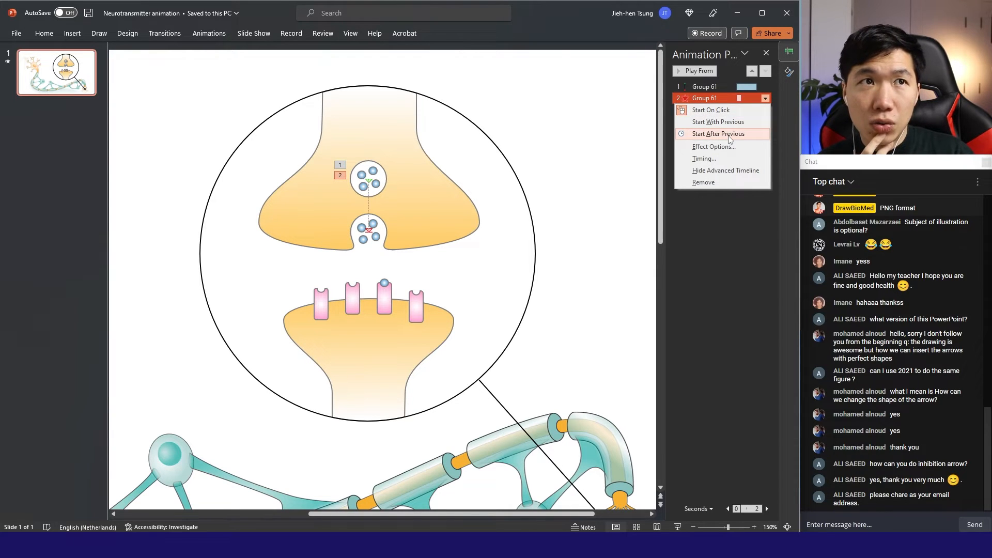
{"action": "left_click", "coordinate": [719, 133]}
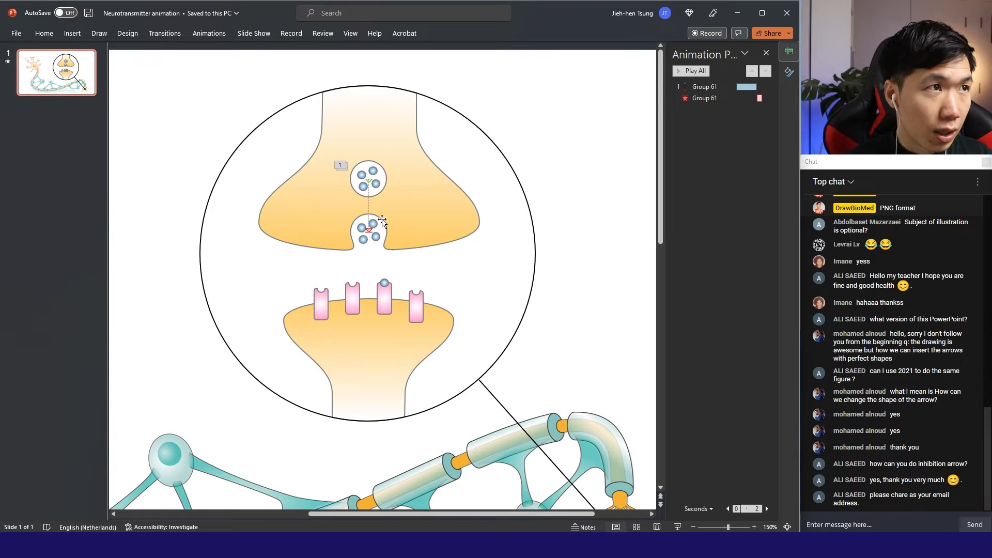
- Add a Fade entrance effect to the fused vesicle's neurotransmitter dots and preview it
{"action": "left_click", "coordinate": [368, 228]}
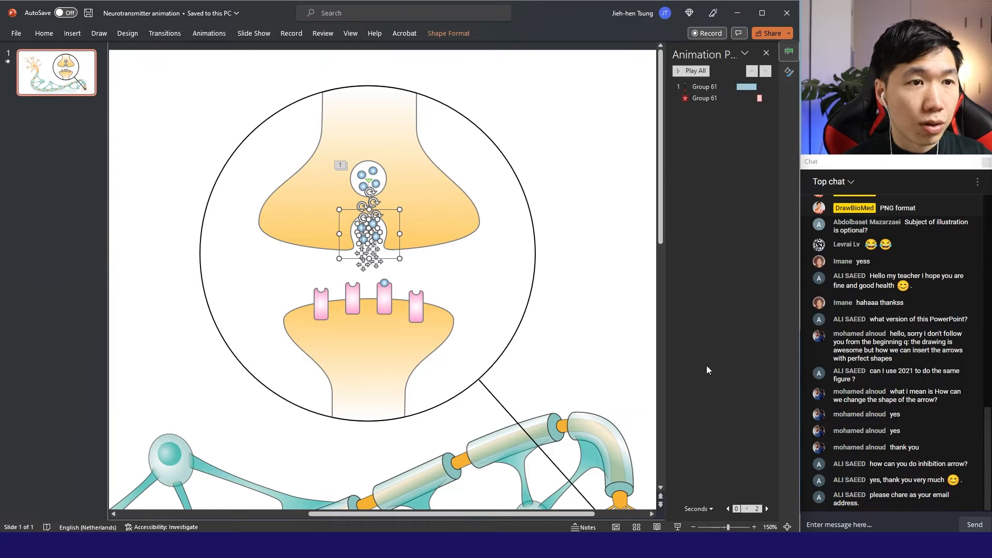
{"action": "left_click", "coordinate": [208, 33]}
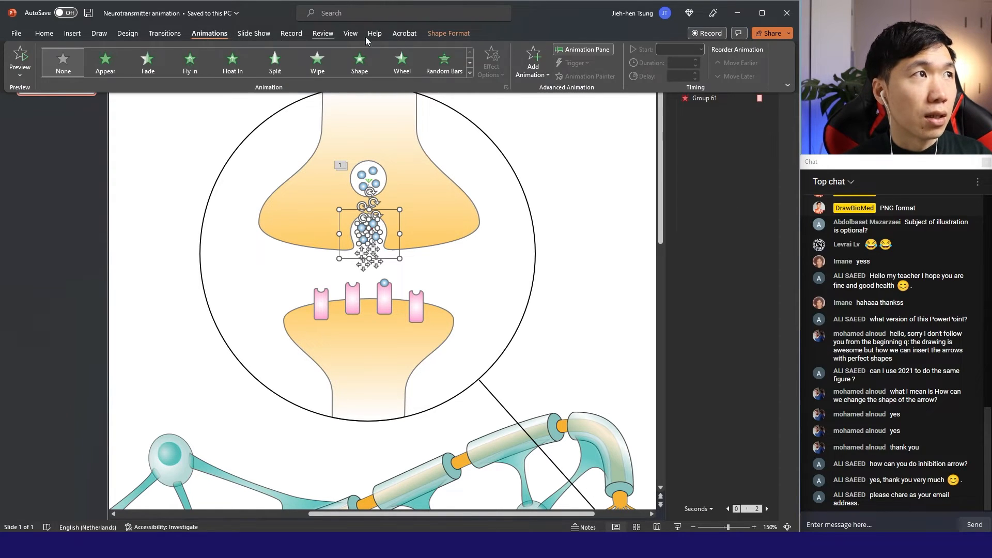
{"action": "left_click", "coordinate": [532, 57]}
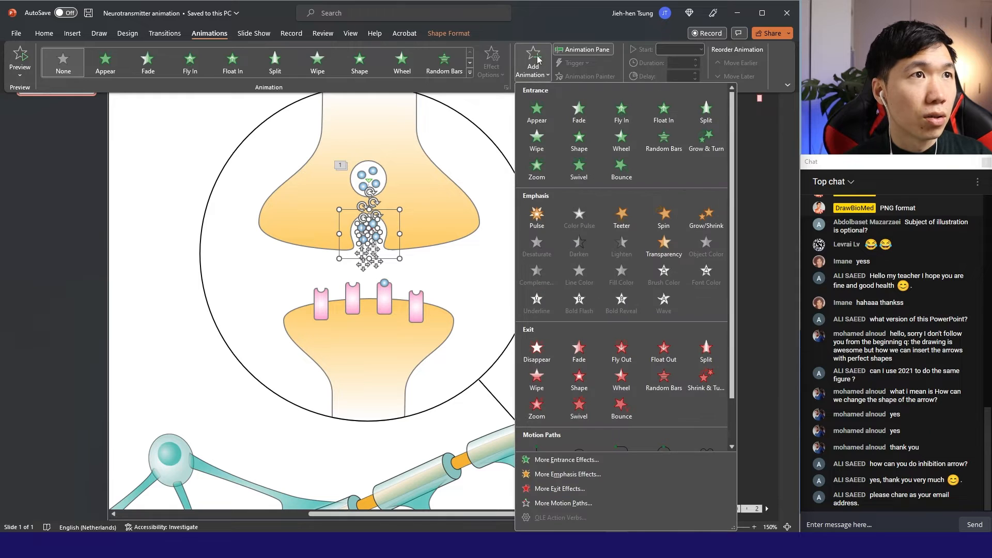
{"action": "mouse_move", "coordinate": [579, 113]}
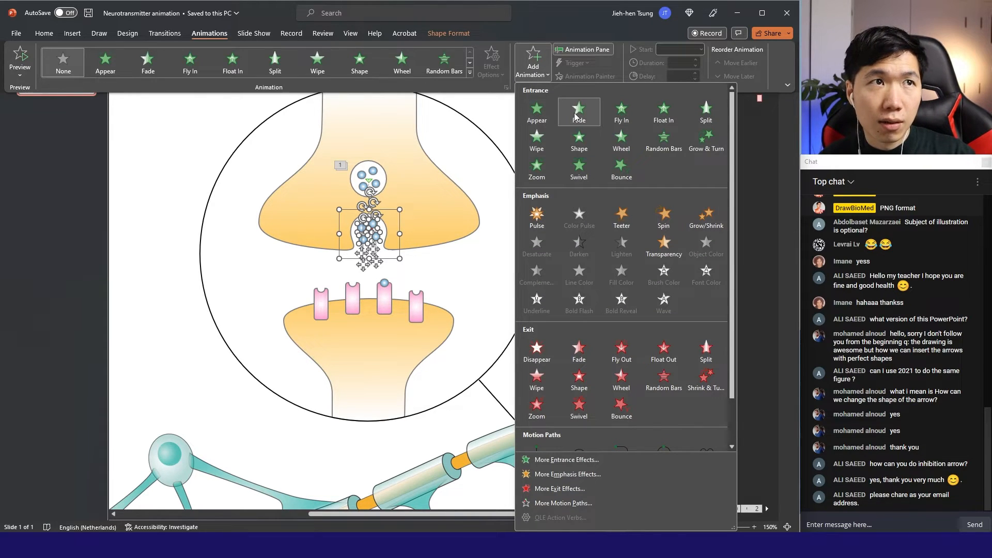
{"action": "key", "text": "F5"}
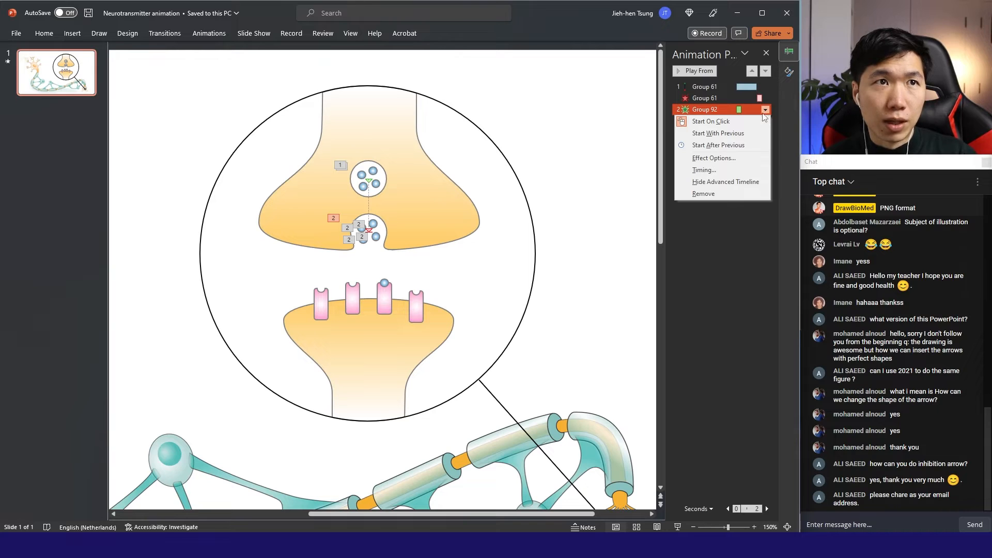
{"action": "mouse_move", "coordinate": [719, 133]}
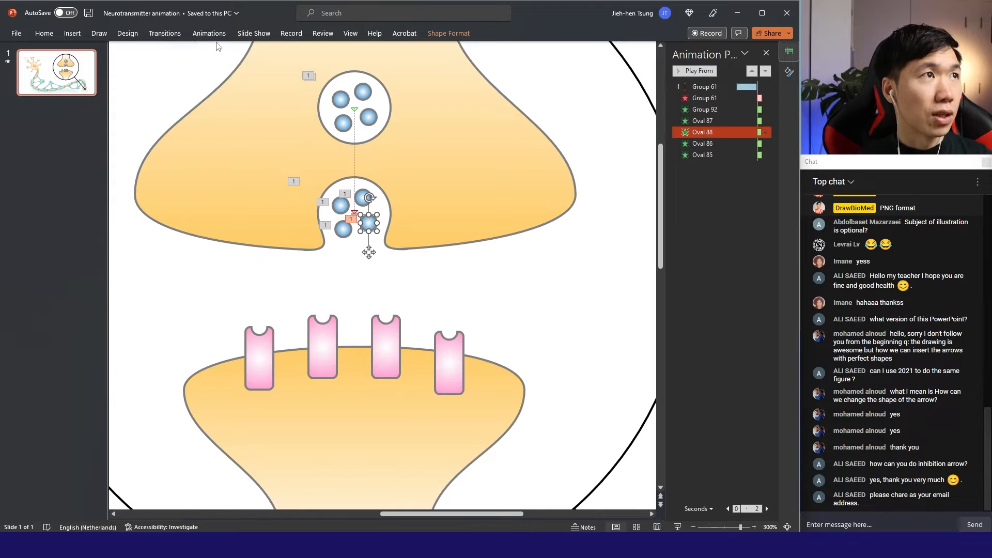
- Apply a Lines motion path to Oval 88, ending on the third receptor
{"action": "left_click", "coordinate": [209, 33]}
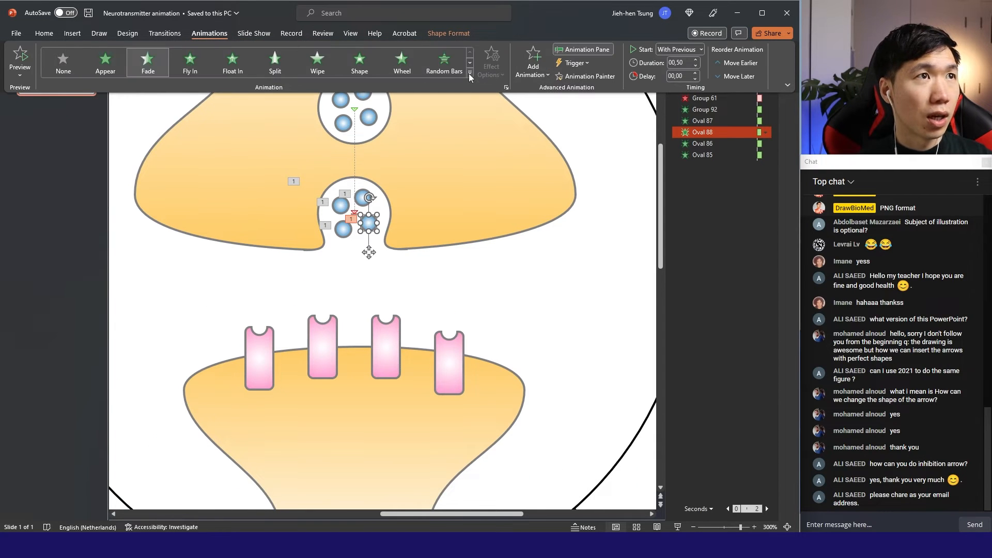
{"action": "left_click", "coordinate": [471, 73]}
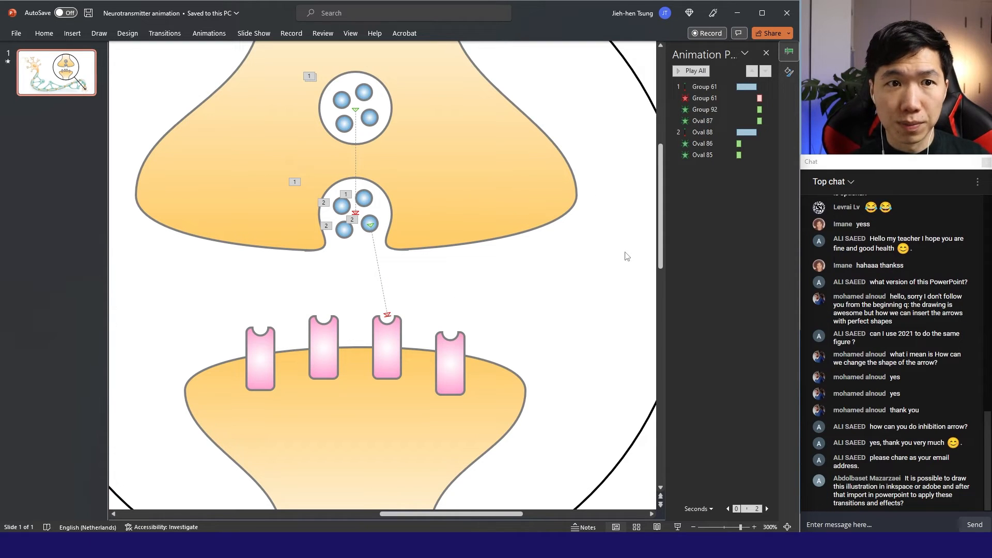
{"action": "left_click", "coordinate": [702, 155]}
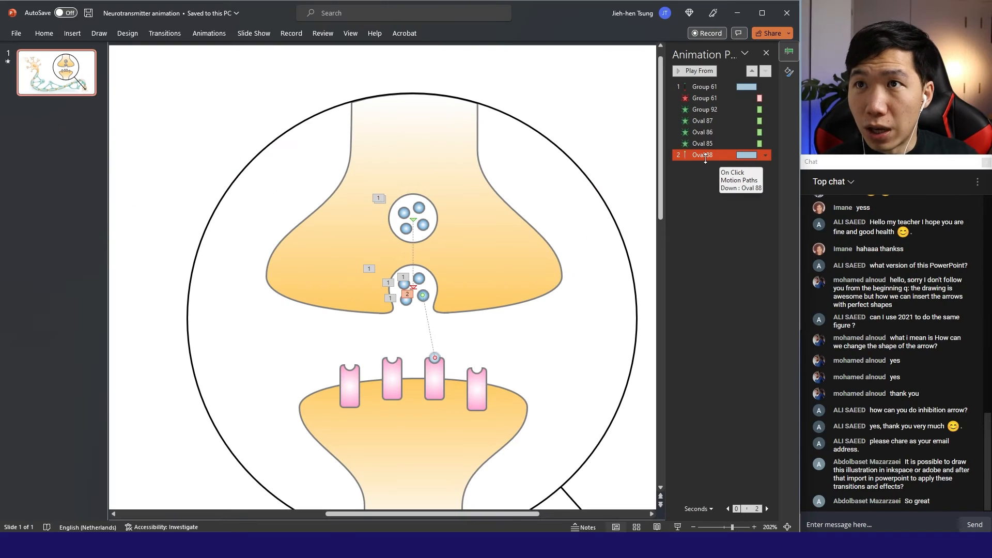
{"action": "mouse_move", "coordinate": [538, 208]}
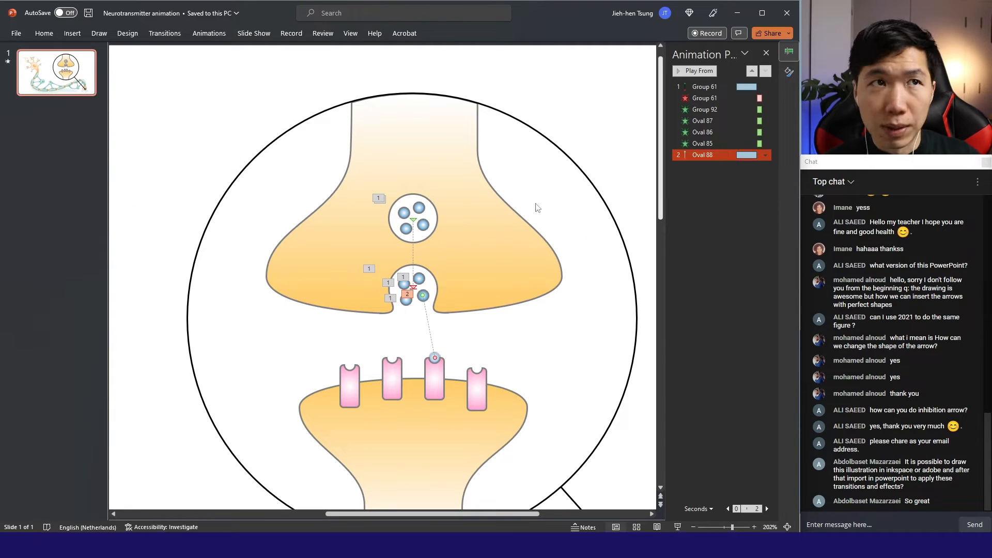
{"action": "mouse_move", "coordinate": [712, 169]}
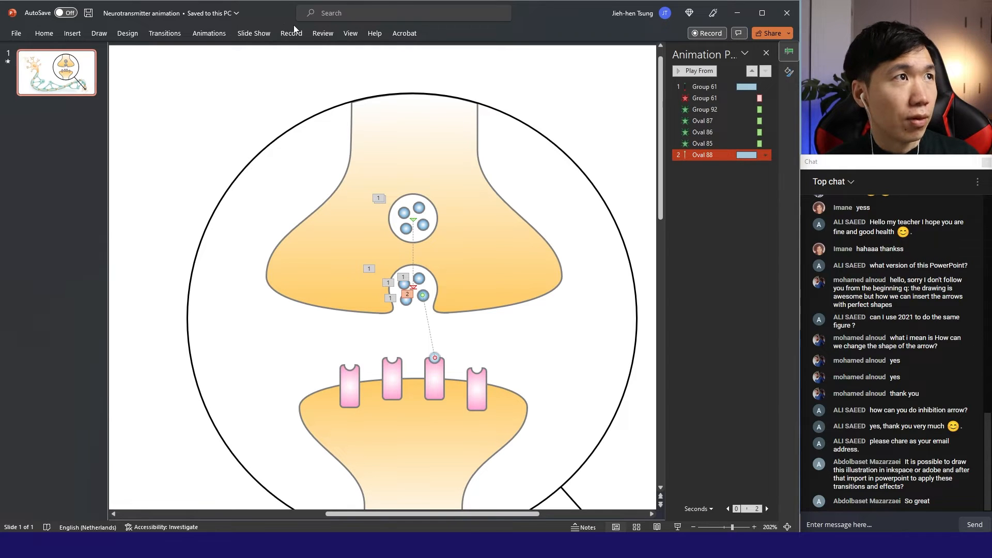
- Add a Fade entrance to Oval 88 and set it to Start With Previous
{"action": "left_click", "coordinate": [209, 33]}
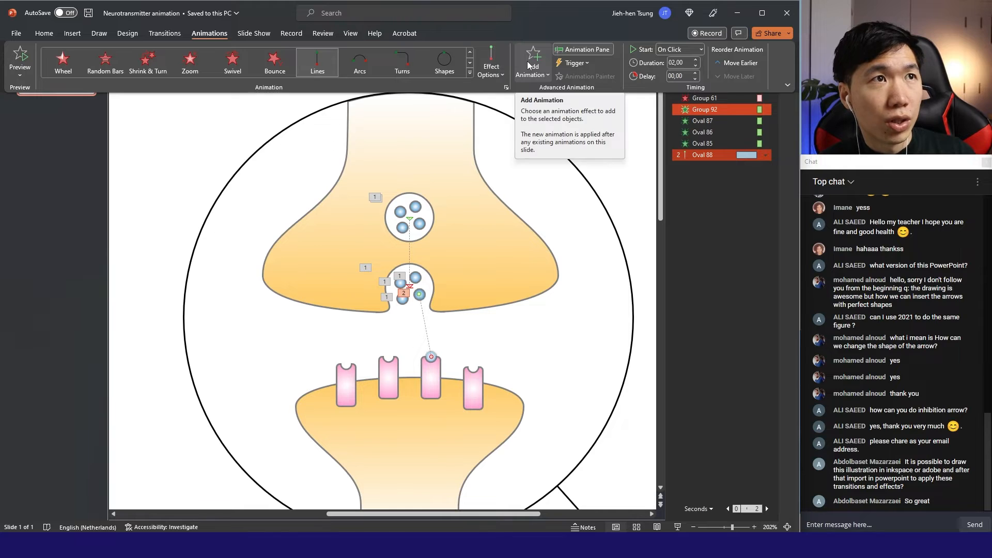
{"action": "left_click", "coordinate": [532, 62]}
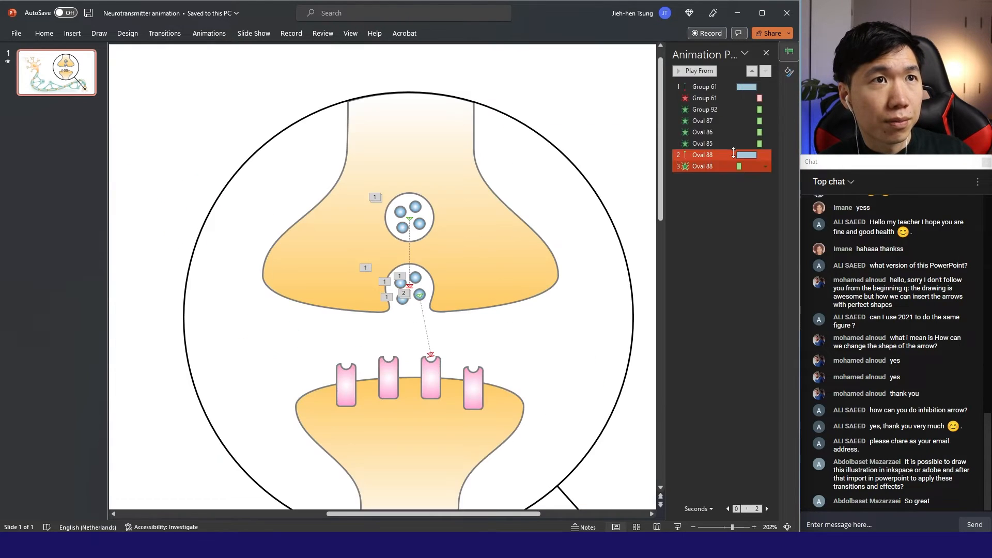
{"action": "left_click", "coordinate": [703, 166]}
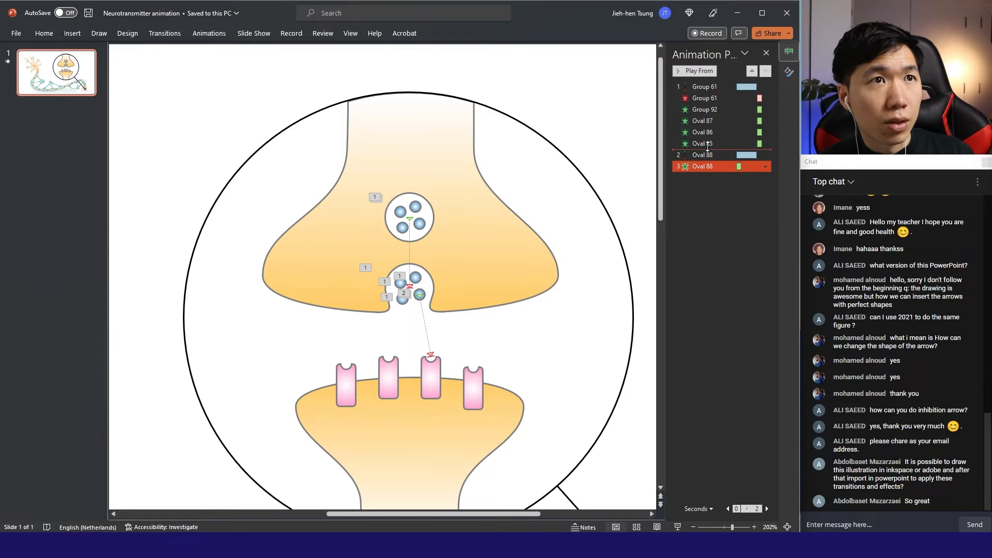
{"action": "left_click", "coordinate": [765, 166]}
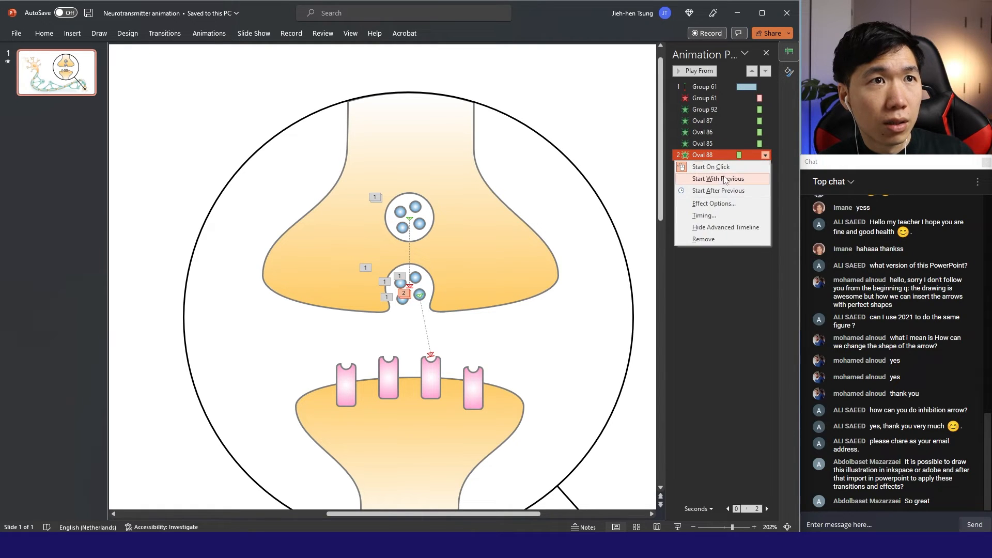
{"action": "left_click", "coordinate": [719, 178]}
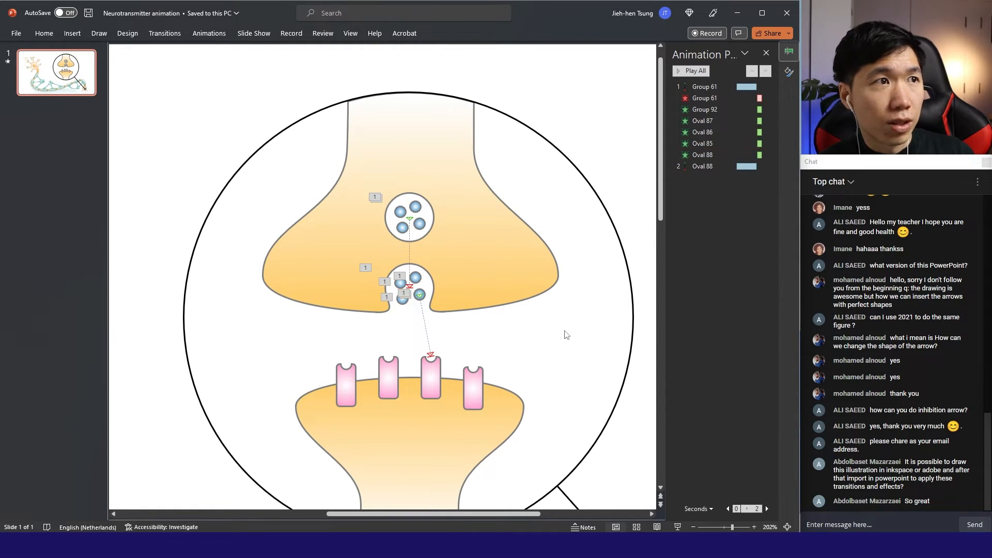
{"action": "left_click", "coordinate": [209, 33]}
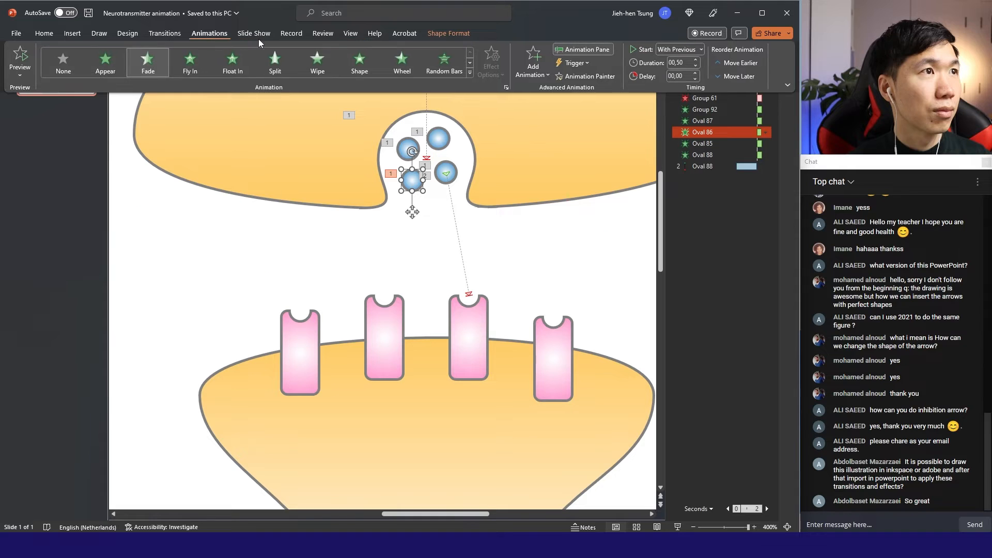
- Finish the dots' downward receptor paths and run the slide show to watch the synapse animation
{"action": "left_click", "coordinate": [470, 74]}
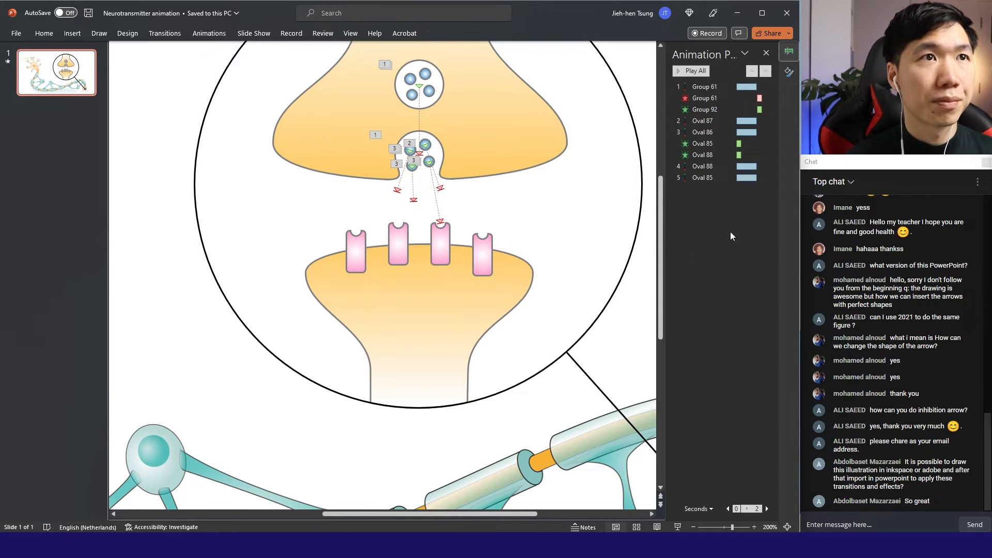
{"action": "left_click", "coordinate": [702, 121]}
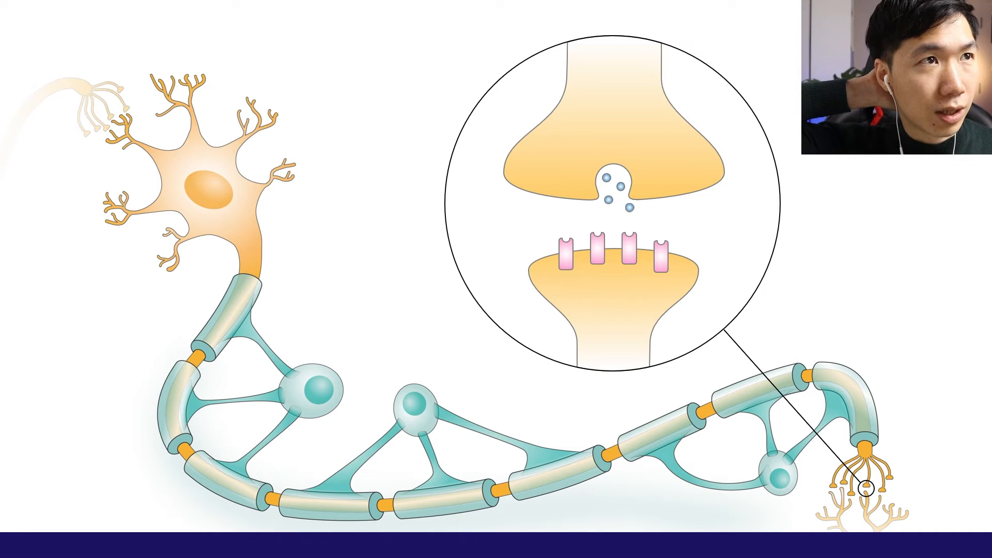
- Exit the slide show preview and return to Normal view of the synapse slide
{"action": "key", "text": "Escape"}
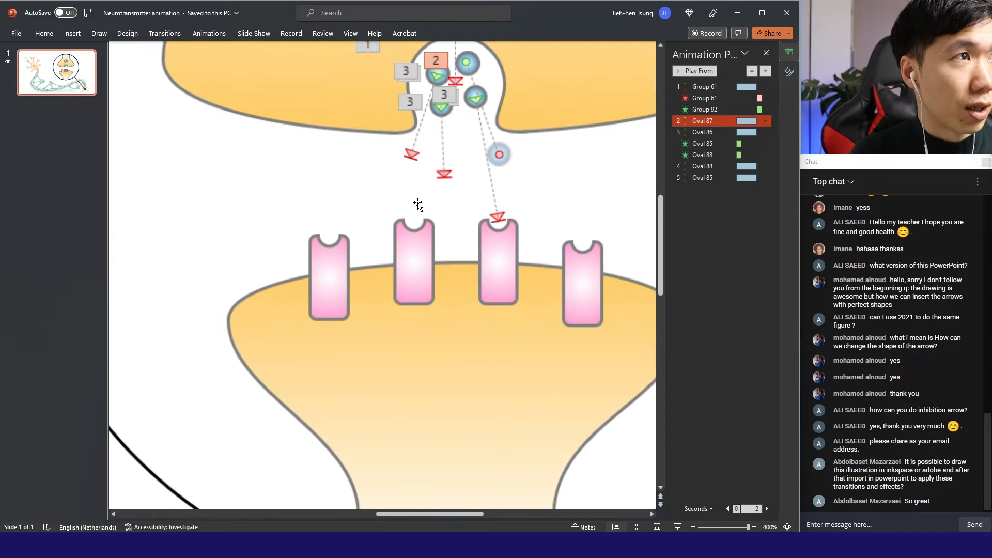
- Move the Oval 85 and Oval 88 fade-ins up to sit just below Group 92
{"action": "left_click", "coordinate": [701, 177]}
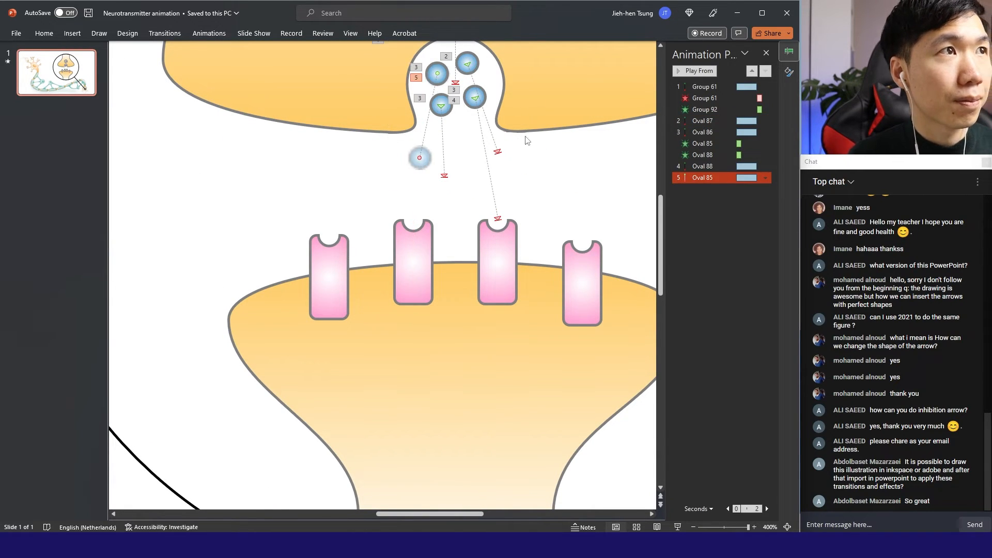
{"action": "left_click", "coordinate": [703, 155]}
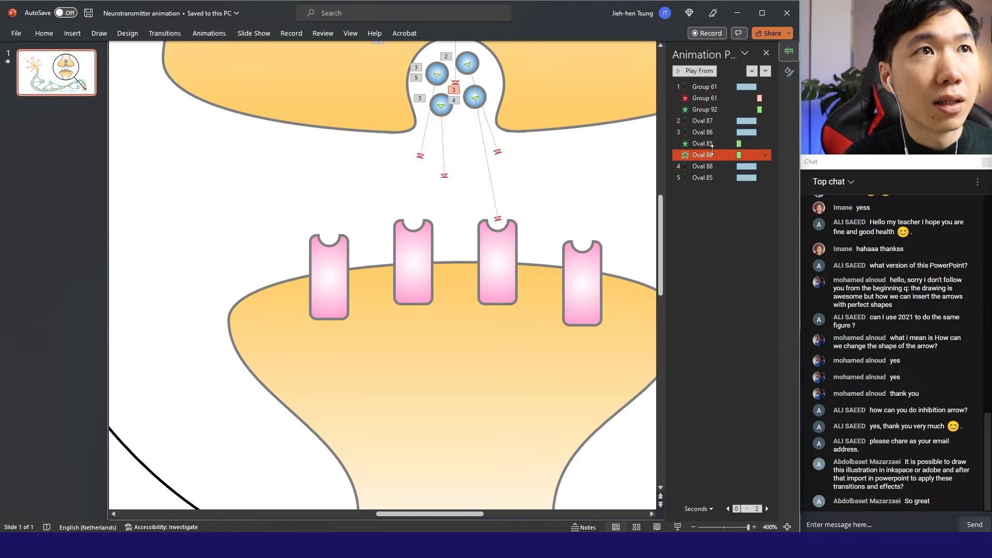
{"action": "left_click", "coordinate": [703, 144]}
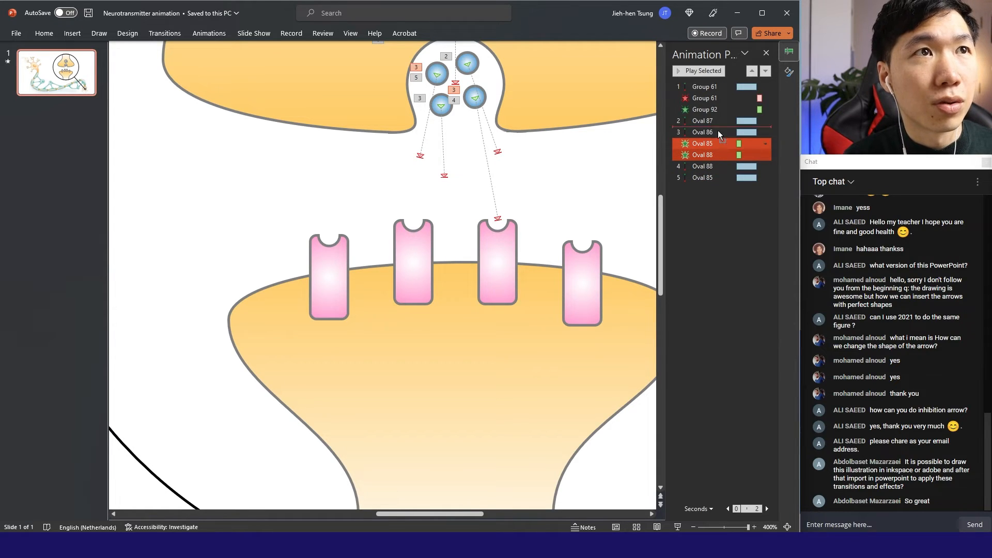
{"action": "left_click", "coordinate": [704, 109]}
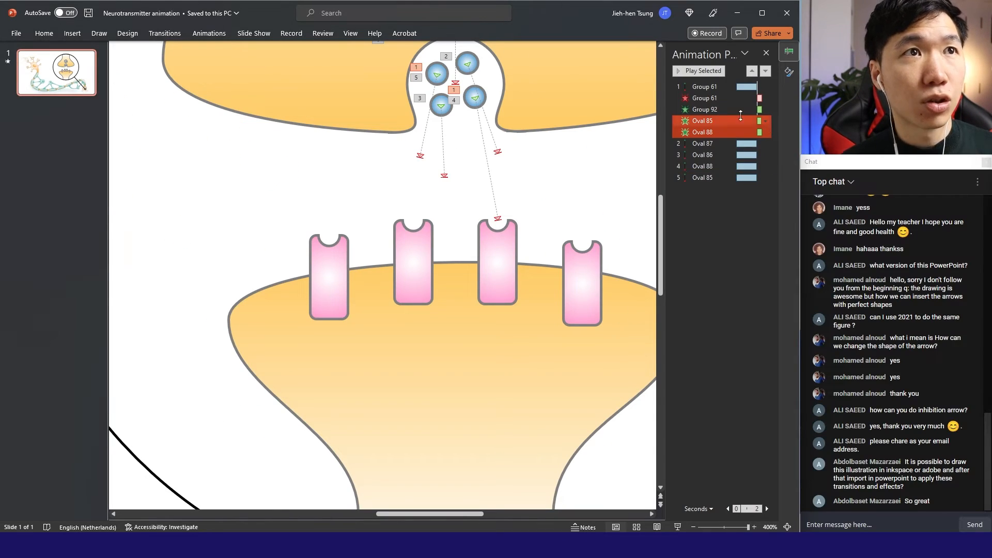
{"action": "left_click", "coordinate": [703, 109]}
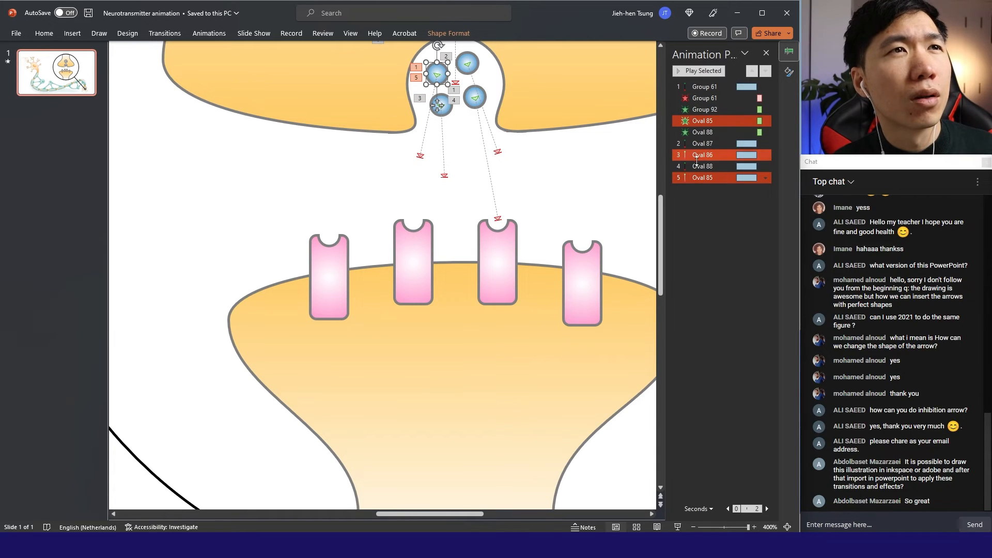
{"action": "left_click", "coordinate": [703, 131]}
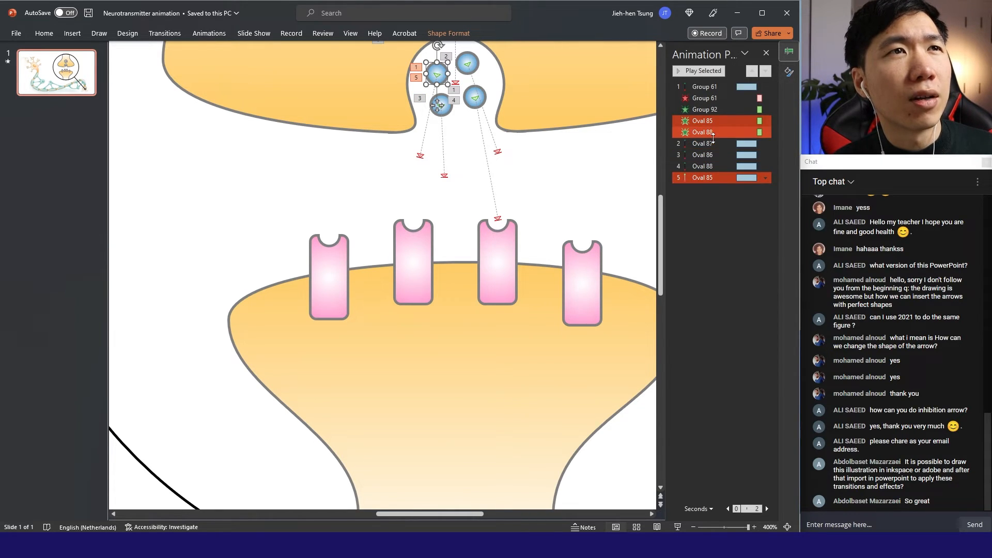
{"action": "left_click", "coordinate": [702, 144]}
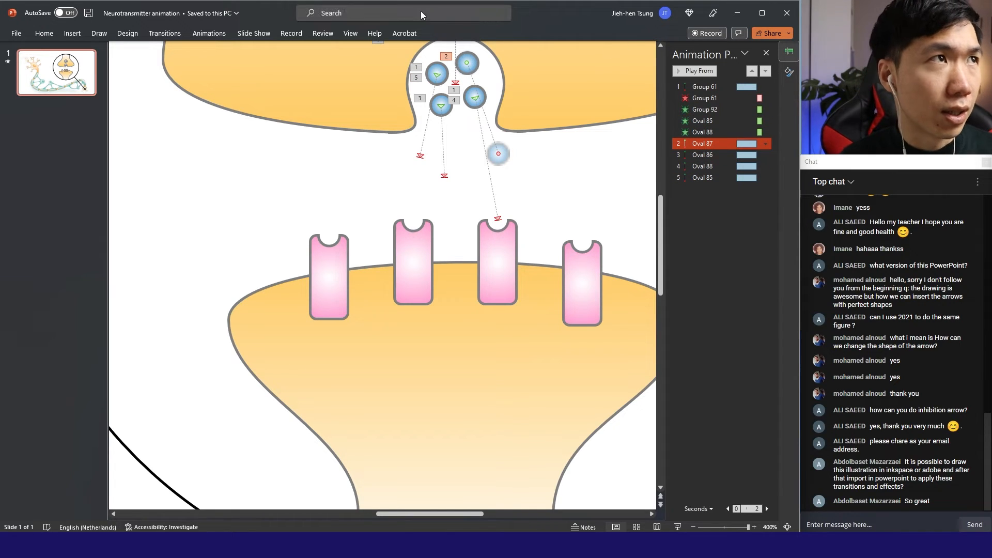
- Add a Fade entrance effect to Oval 87
{"action": "left_click", "coordinate": [209, 33]}
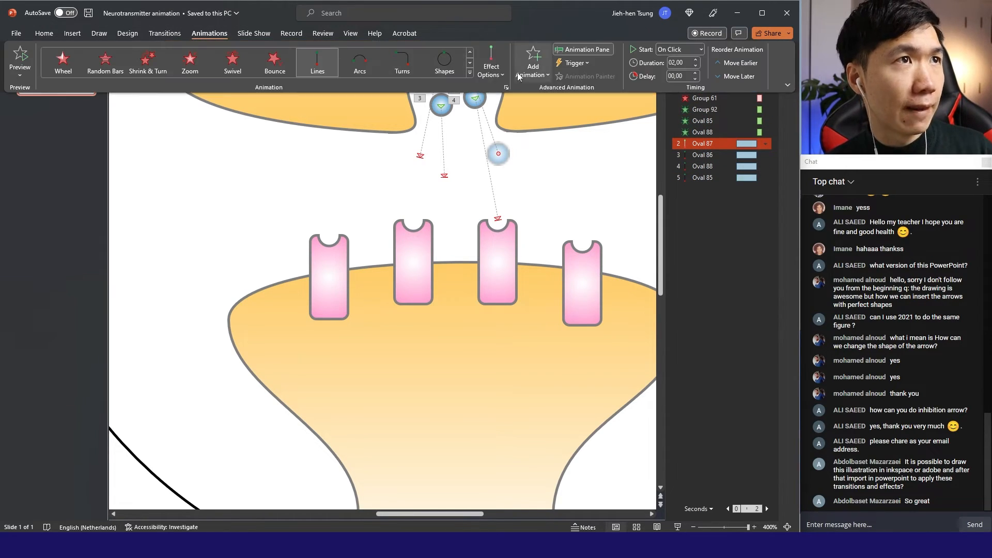
{"action": "left_click", "coordinate": [533, 60]}
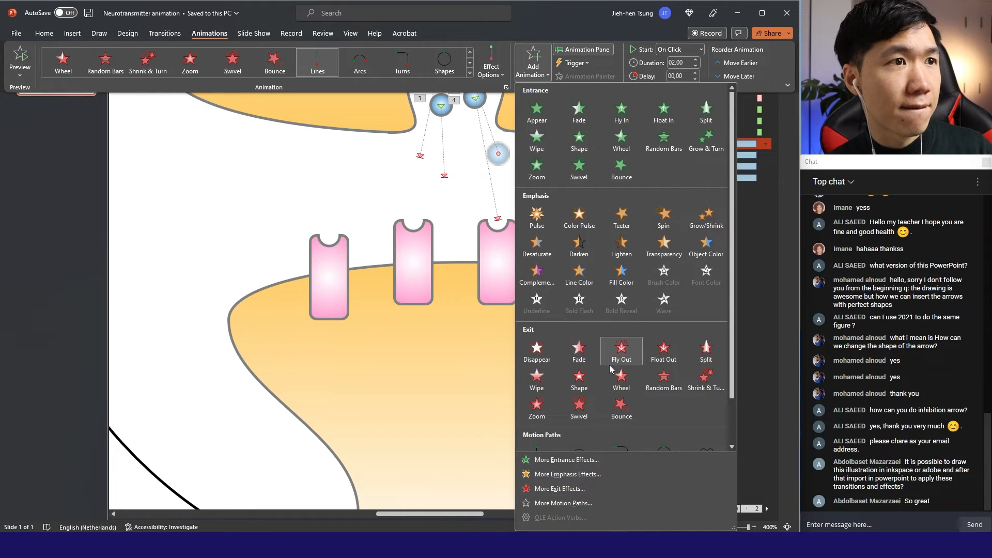
{"action": "mouse_move", "coordinate": [578, 112]}
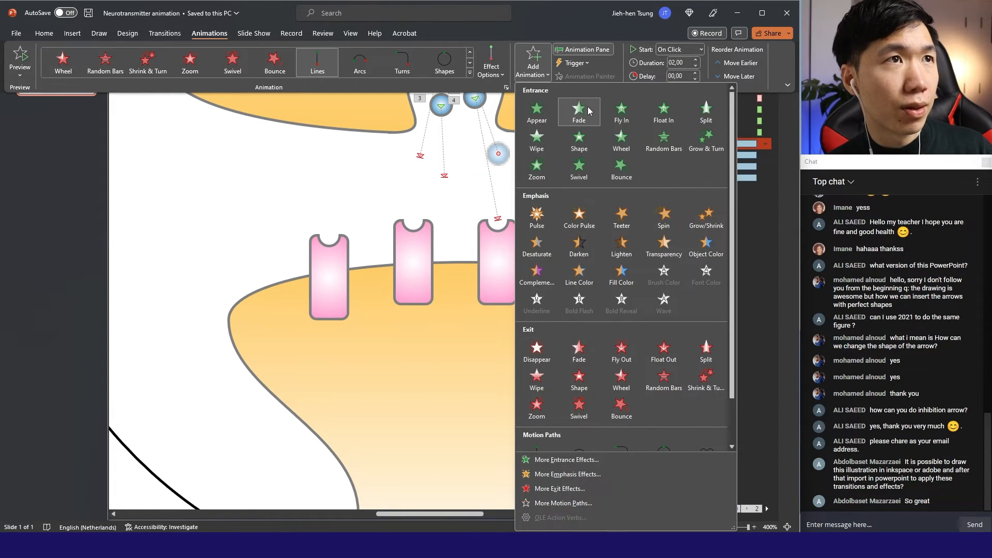
{"action": "left_click", "coordinate": [578, 110]}
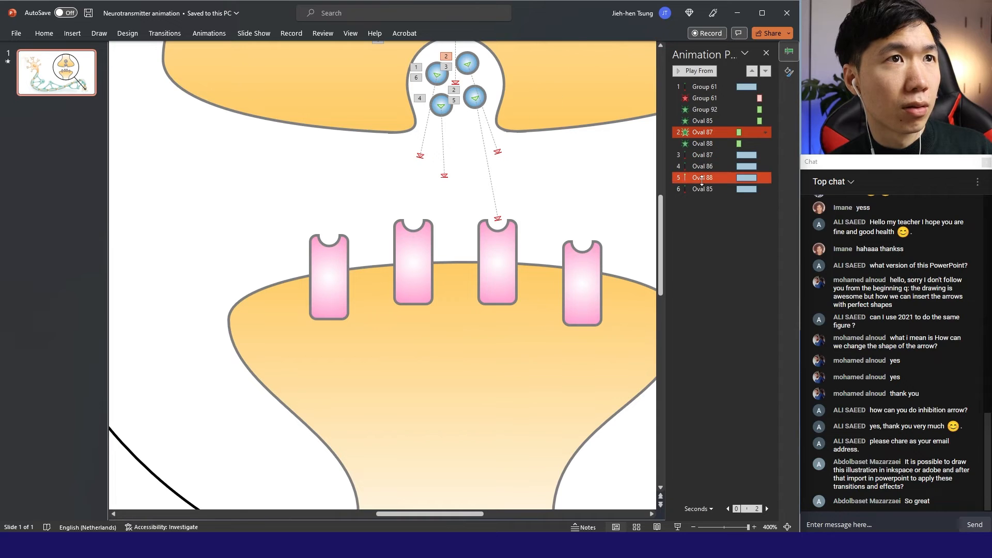
- Add a Fade entrance effect to the Oval 86 dot
{"action": "left_click", "coordinate": [703, 166]}
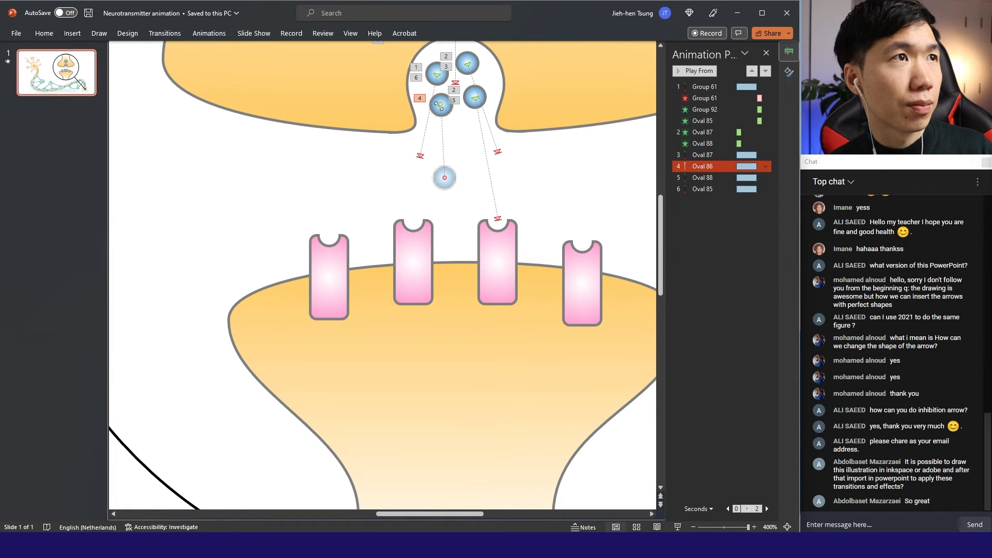
{"action": "left_click", "coordinate": [440, 92]}
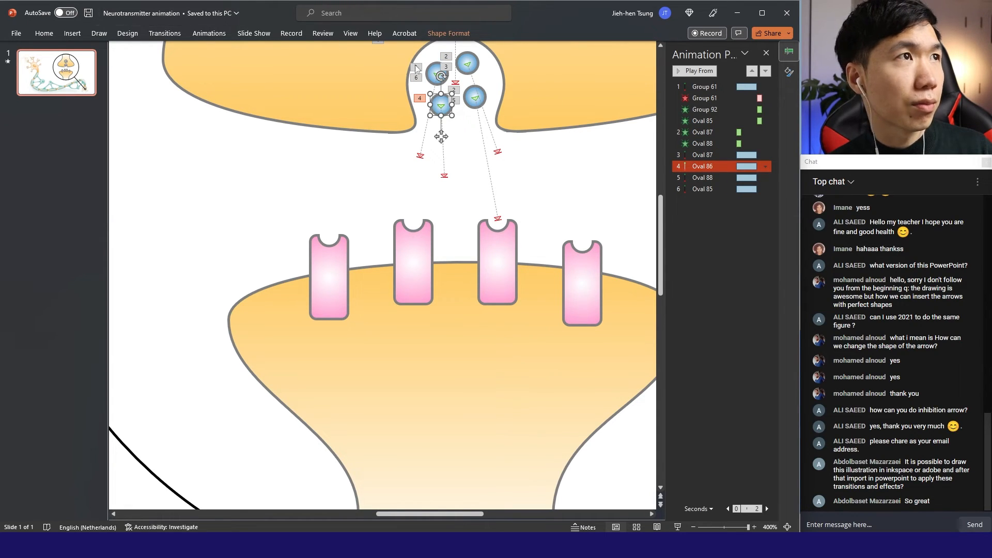
{"action": "left_click", "coordinate": [209, 33]}
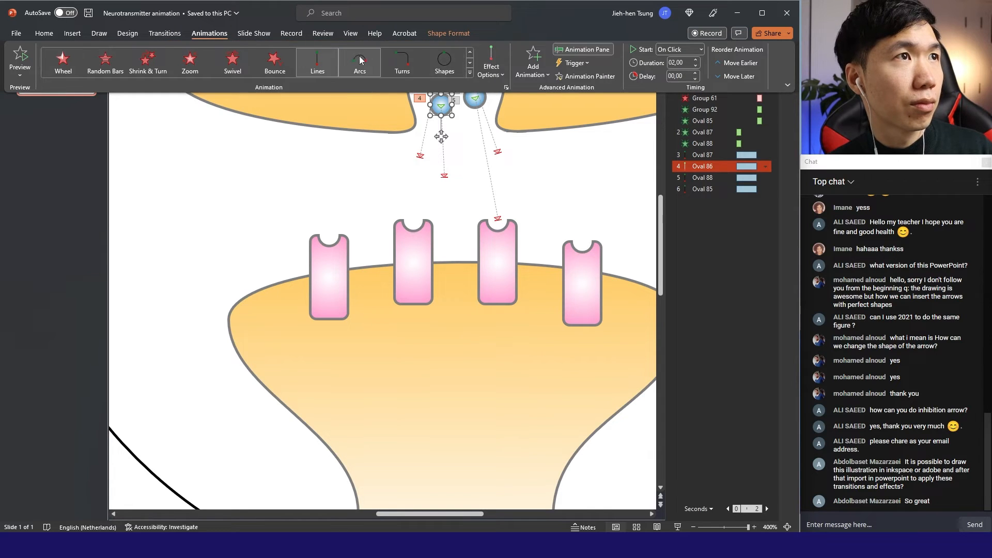
{"action": "left_click", "coordinate": [469, 76]}
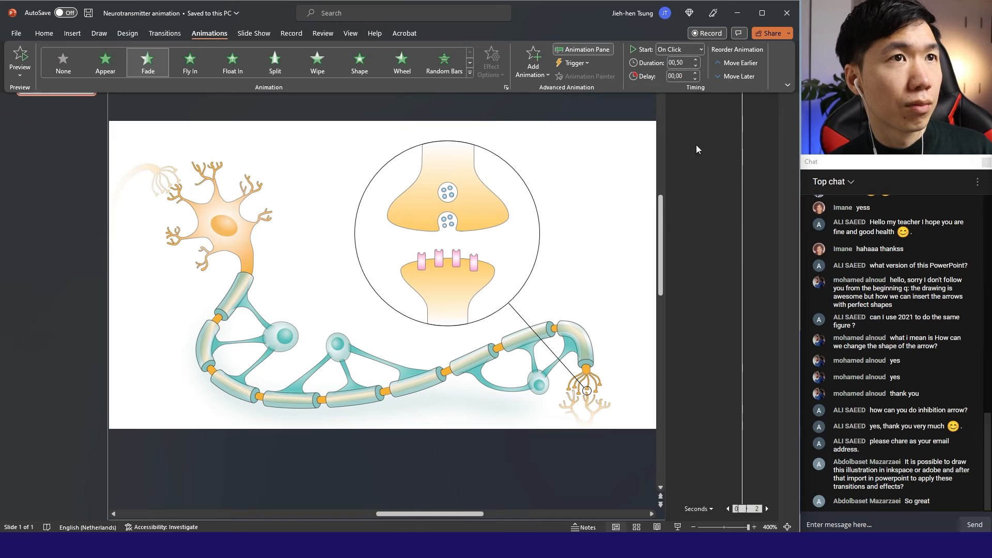
{"action": "left_click", "coordinate": [583, 50]}
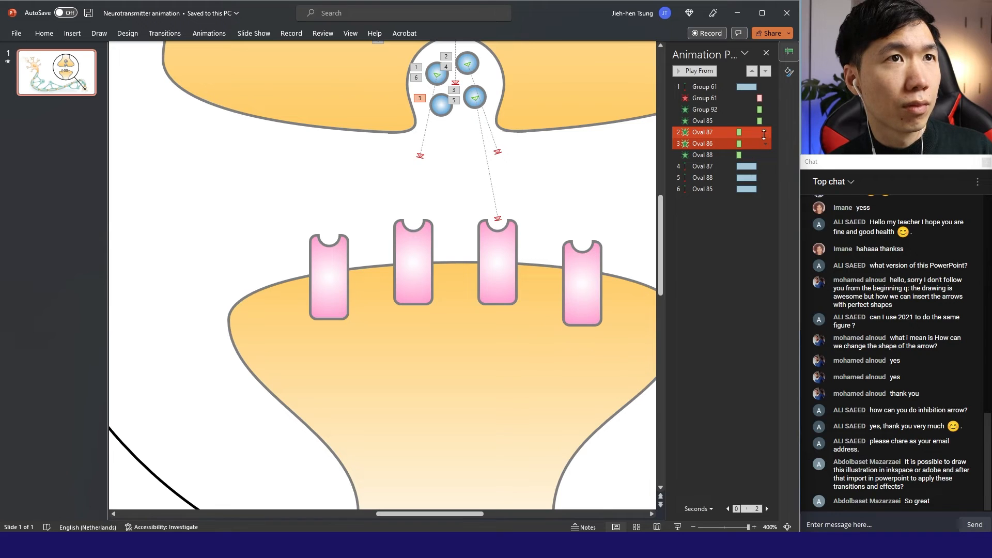
- Set the Oval 87 and Oval 86 fade-ins to Start With Previous
{"action": "left_click", "coordinate": [764, 132]}
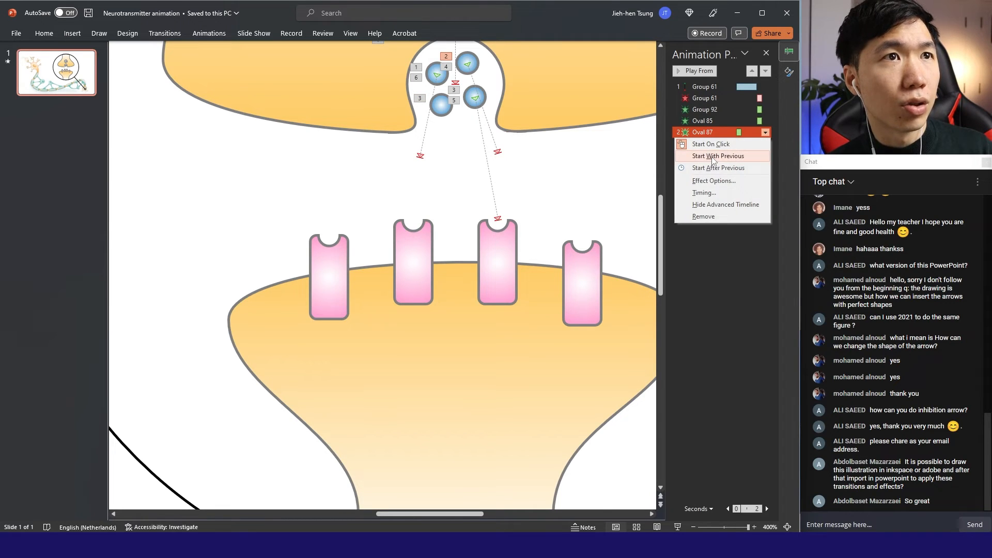
{"action": "left_click", "coordinate": [719, 155]}
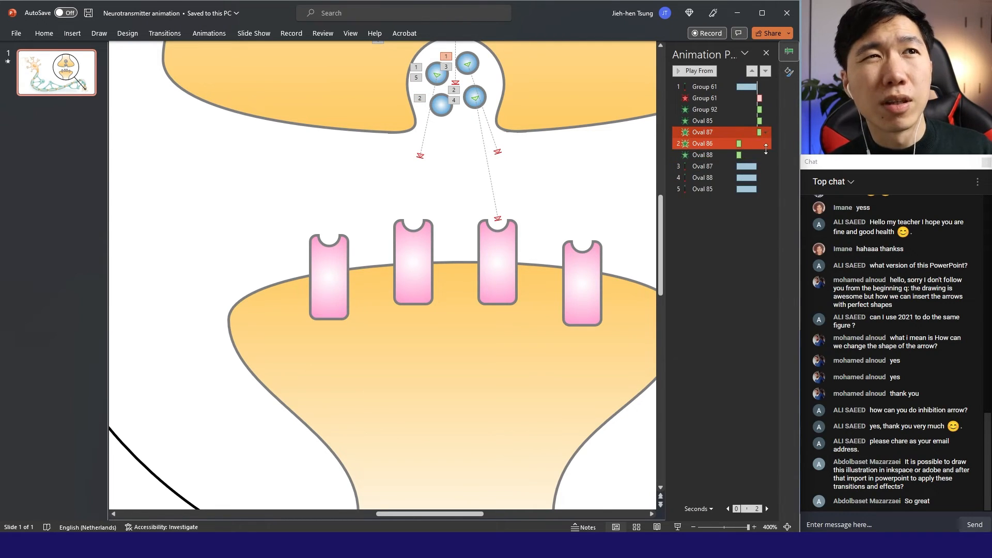
{"action": "left_click", "coordinate": [764, 144]}
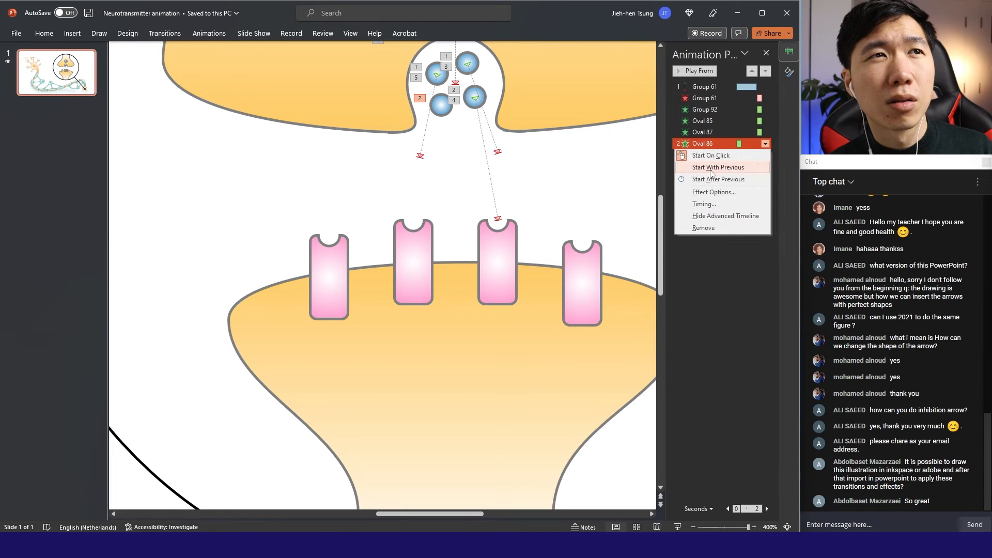
{"action": "left_click", "coordinate": [718, 167]}
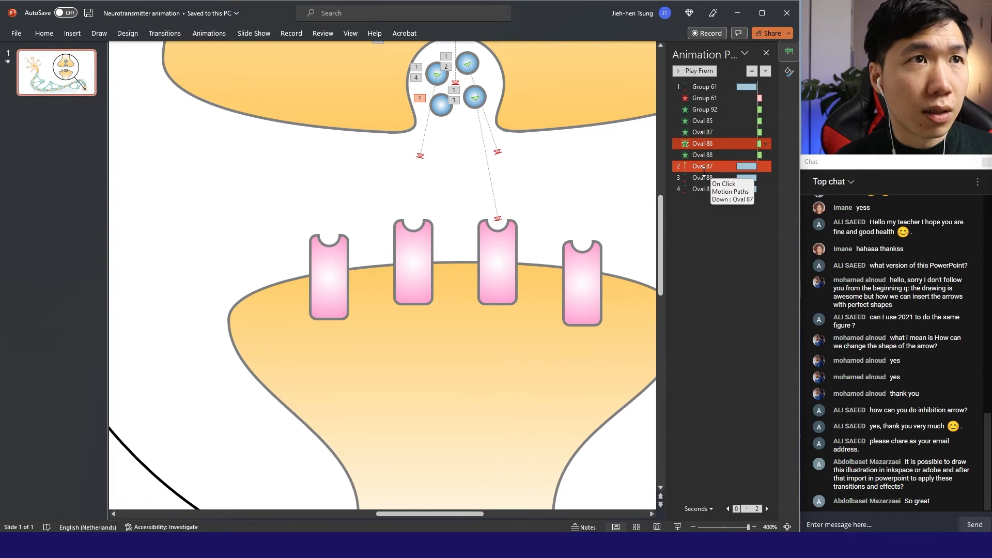
- Set the Oval 88 and Oval 85 motion paths to Start With Previous
{"action": "left_click", "coordinate": [703, 178]}
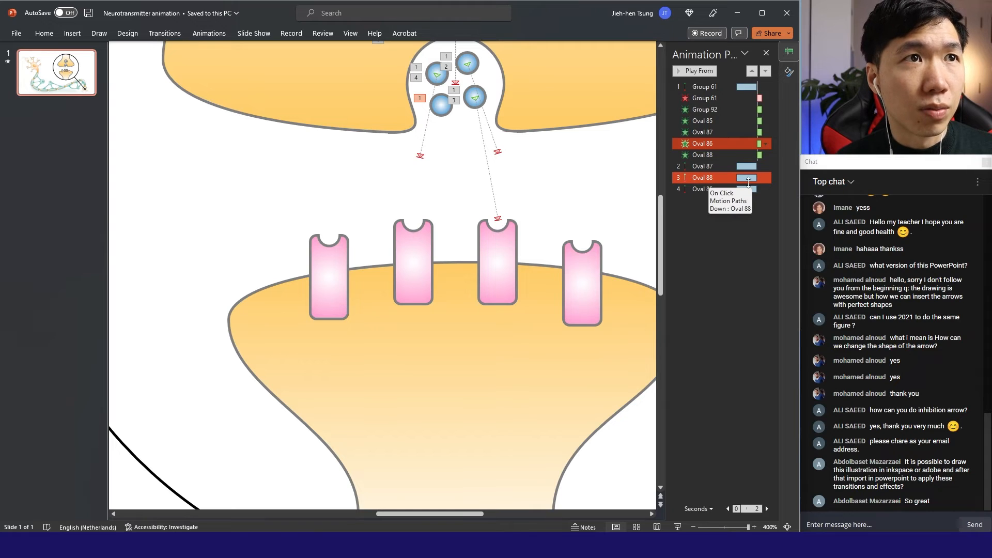
{"action": "left_click", "coordinate": [765, 178]}
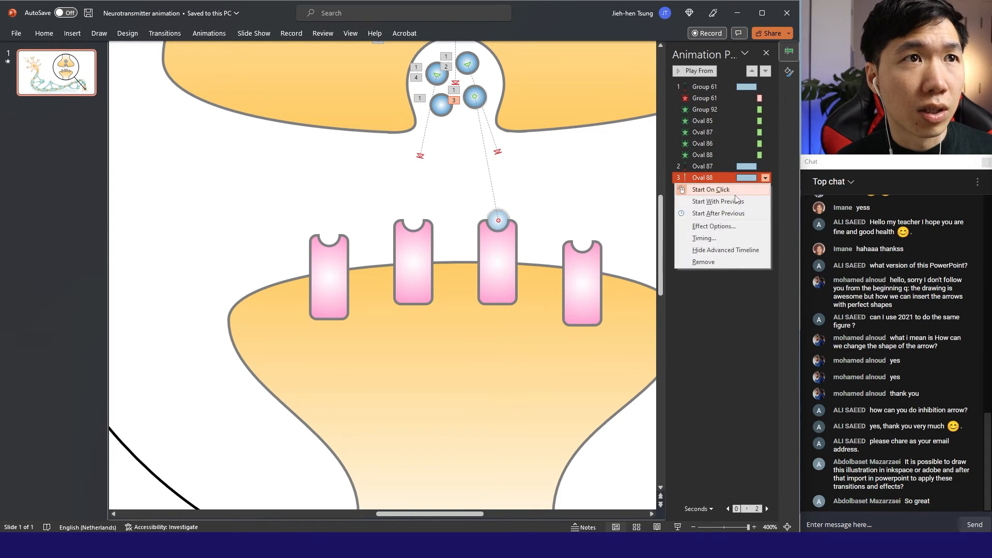
{"action": "left_click", "coordinate": [764, 189]}
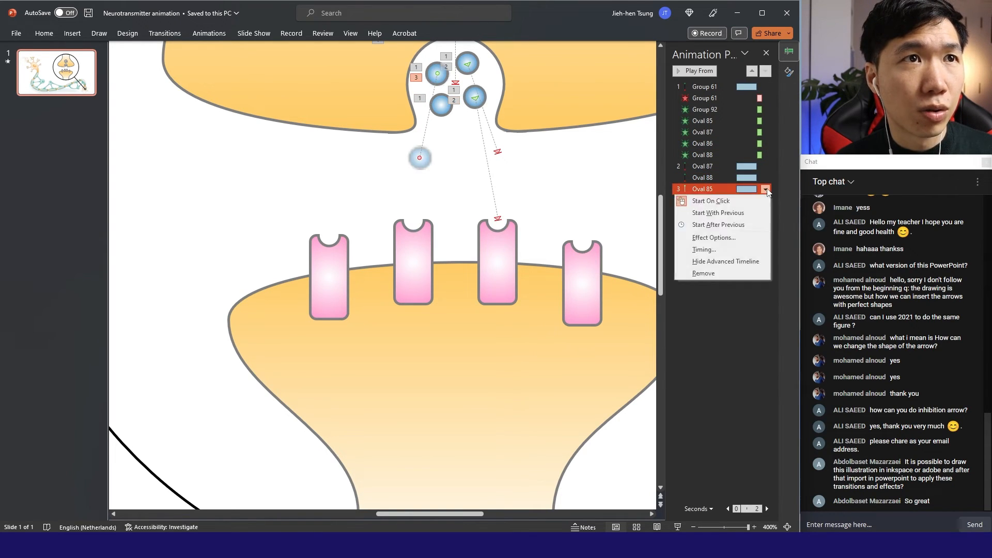
{"action": "left_click", "coordinate": [719, 212]}
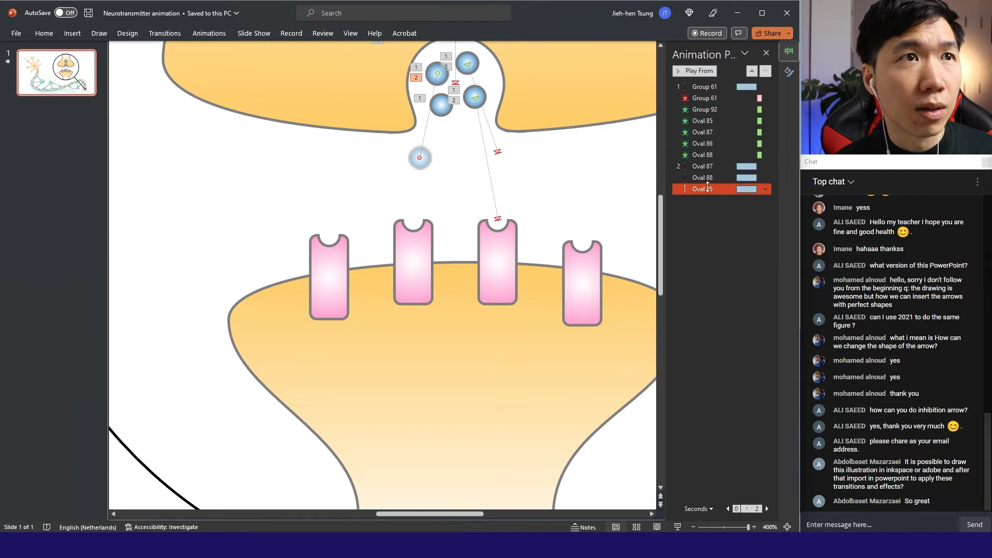
{"action": "mouse_move", "coordinate": [480, 67]}
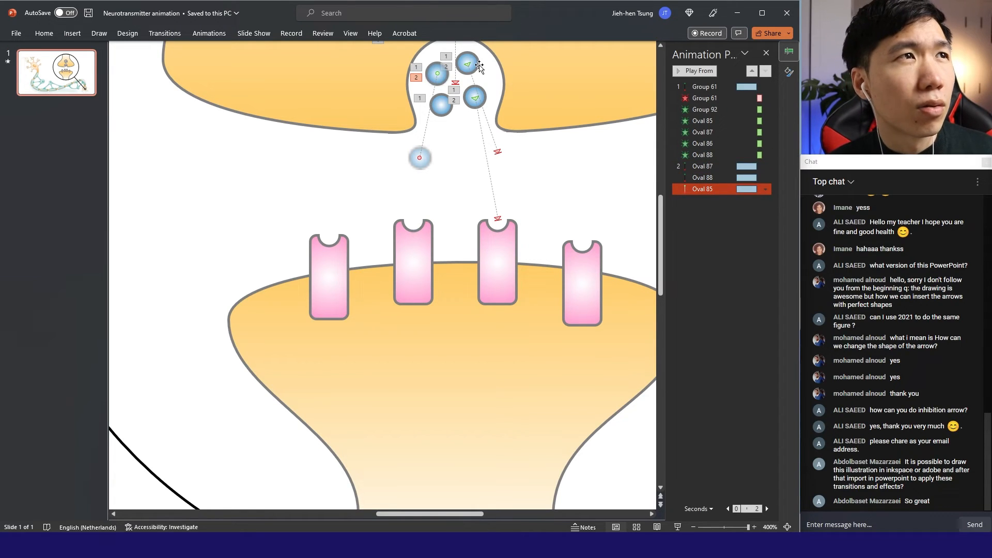
- Give Oval 86 a Lines motion path running down toward the receptors
{"action": "left_click", "coordinate": [701, 143]}
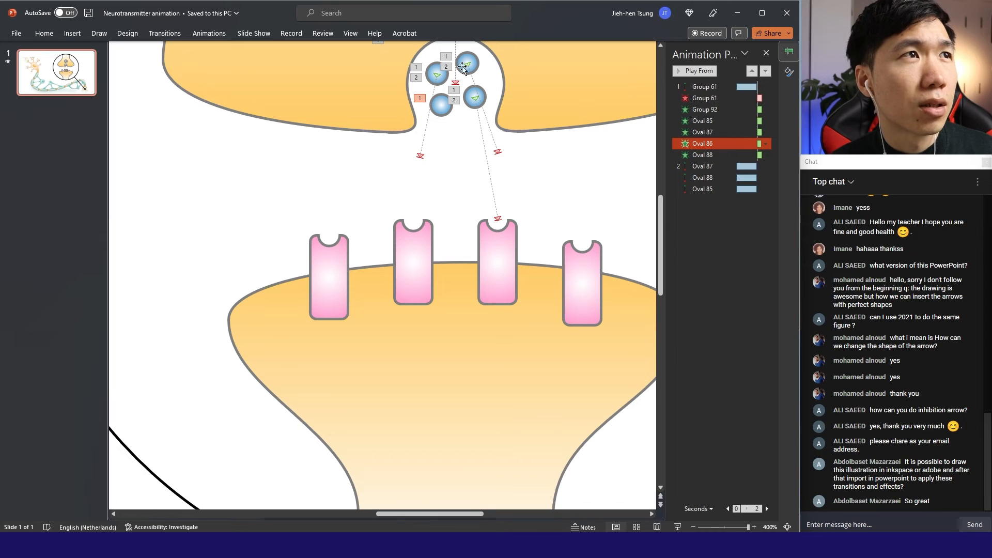
{"action": "left_click", "coordinate": [439, 76]}
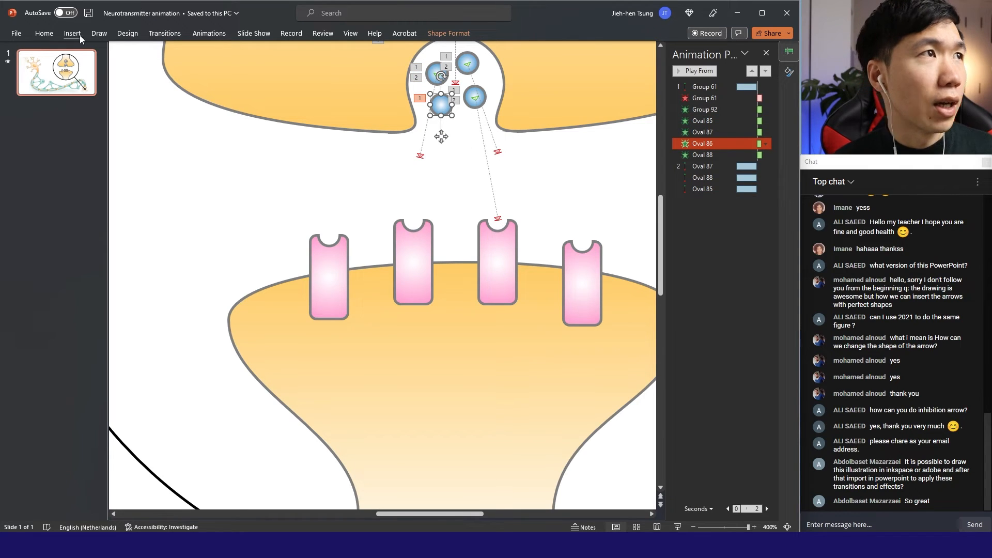
{"action": "mouse_move", "coordinate": [209, 33]}
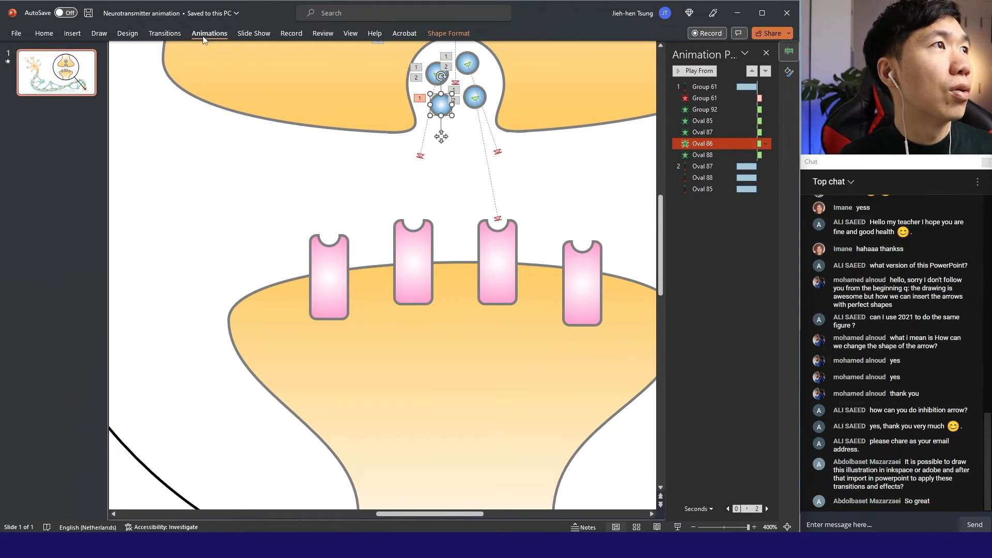
{"action": "left_click", "coordinate": [532, 62]}
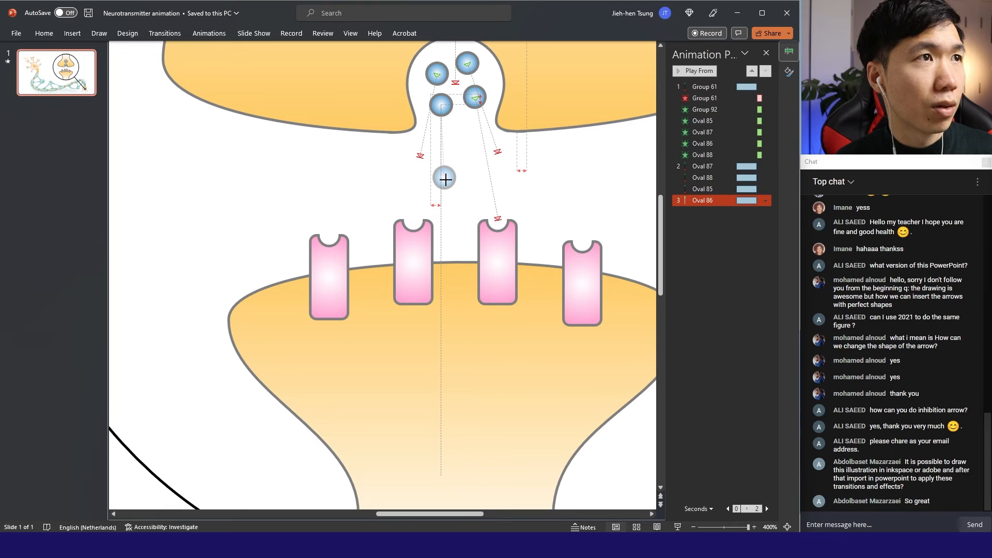
- Set the Oval 87, 88, 85 and 86 motion paths to Start With Previous
{"action": "left_click", "coordinate": [541, 199]}
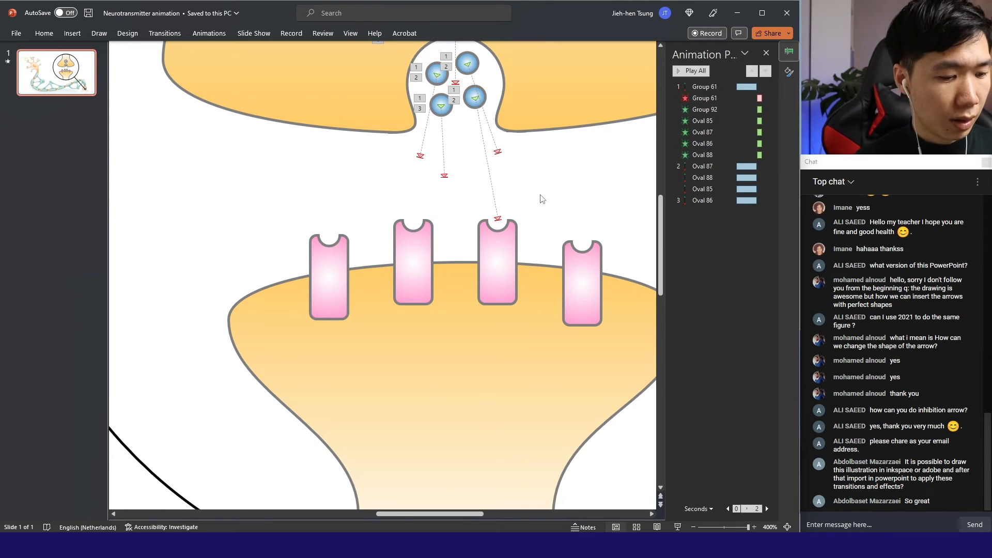
{"action": "left_click", "coordinate": [702, 189]}
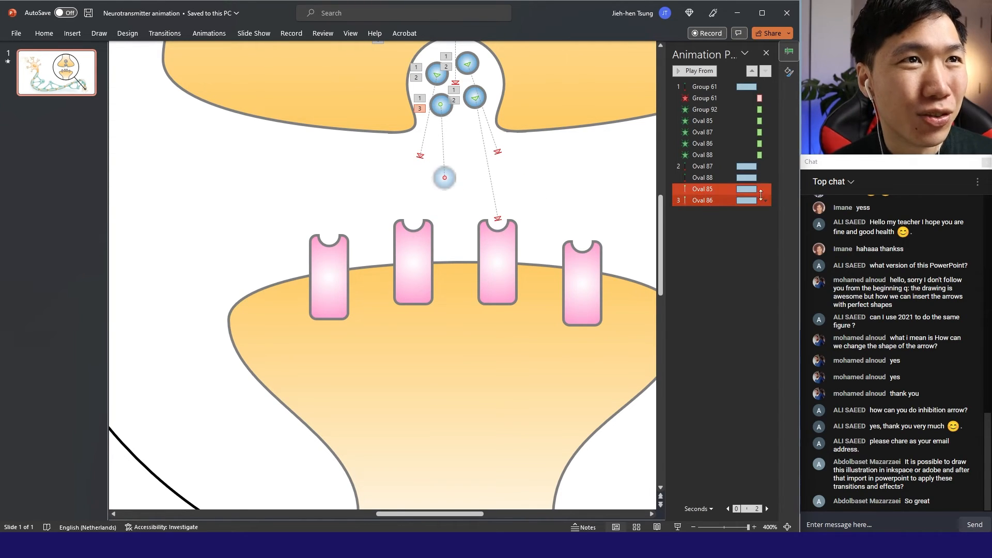
{"action": "left_click", "coordinate": [703, 200]}
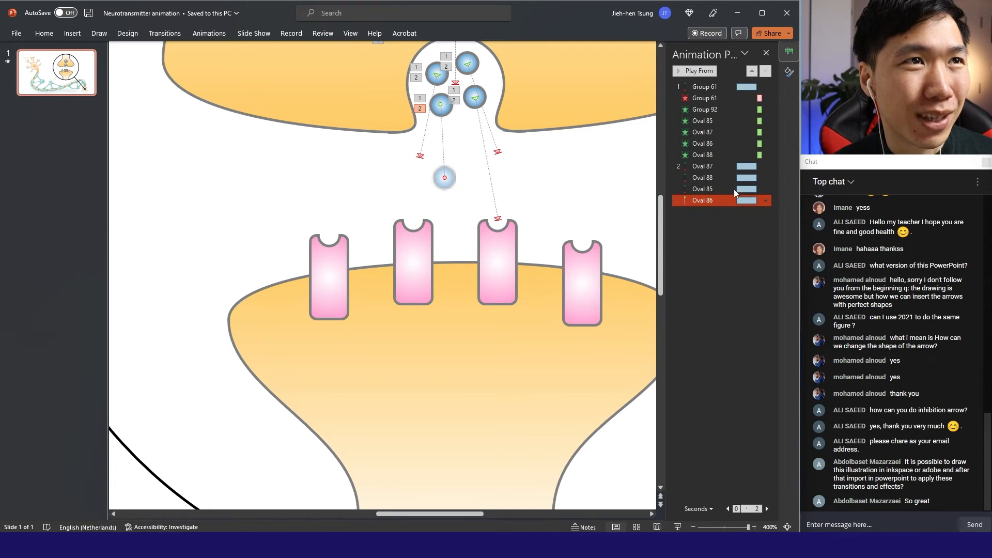
{"action": "left_click", "coordinate": [765, 166]}
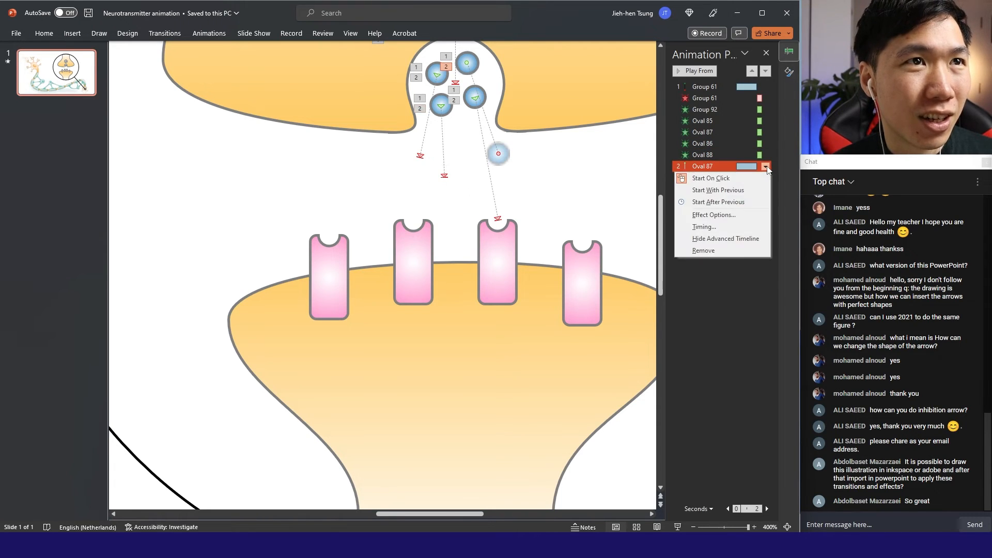
{"action": "mouse_move", "coordinate": [718, 190]}
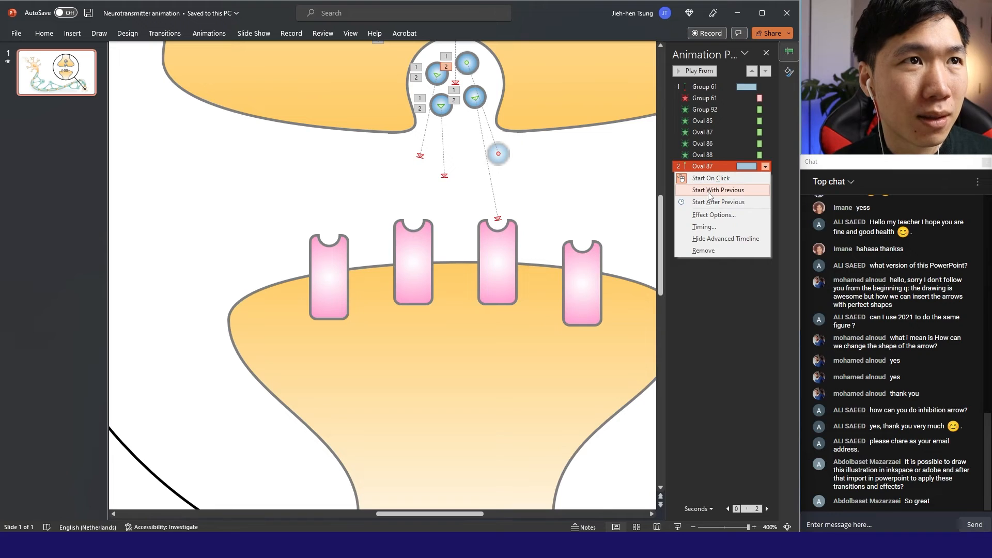
{"action": "left_click", "coordinate": [719, 190]}
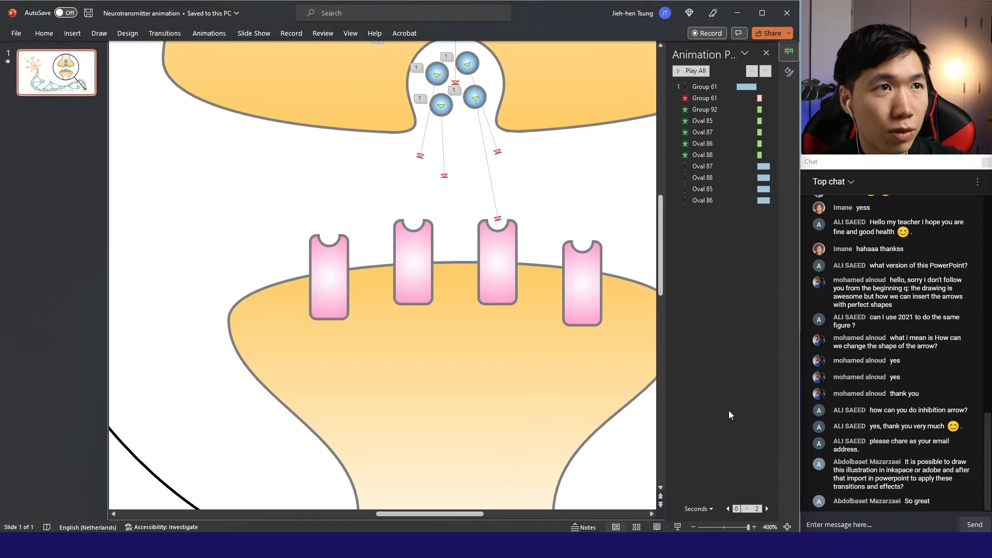
- Give Oval 87's motion path a 0.5-second start delay
{"action": "left_click", "coordinate": [708, 109]}
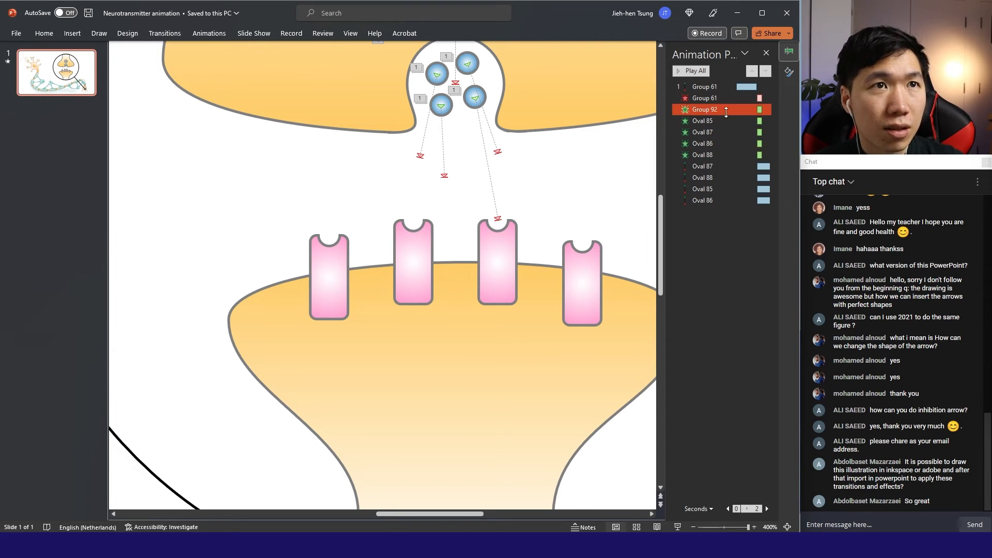
{"action": "left_click", "coordinate": [764, 166]}
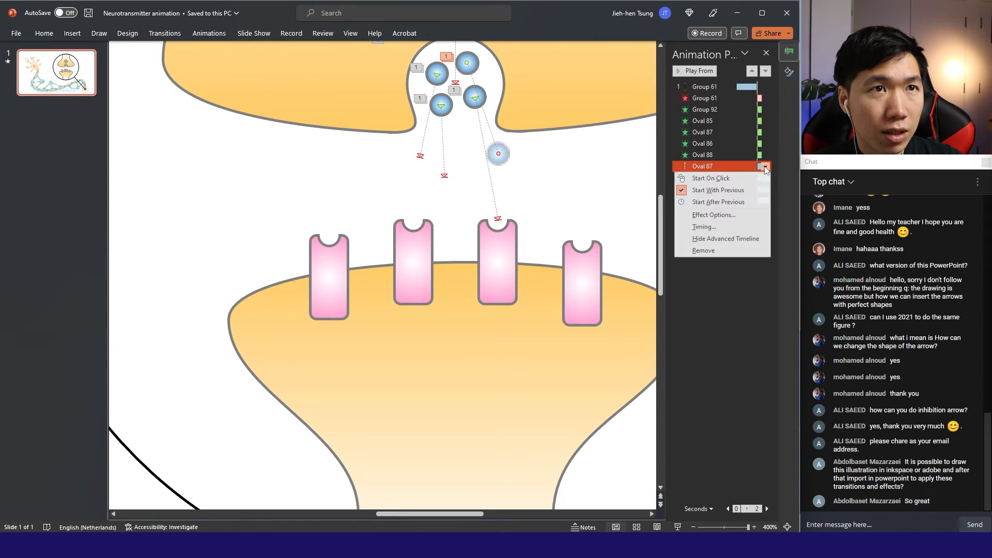
{"action": "mouse_move", "coordinate": [714, 215]}
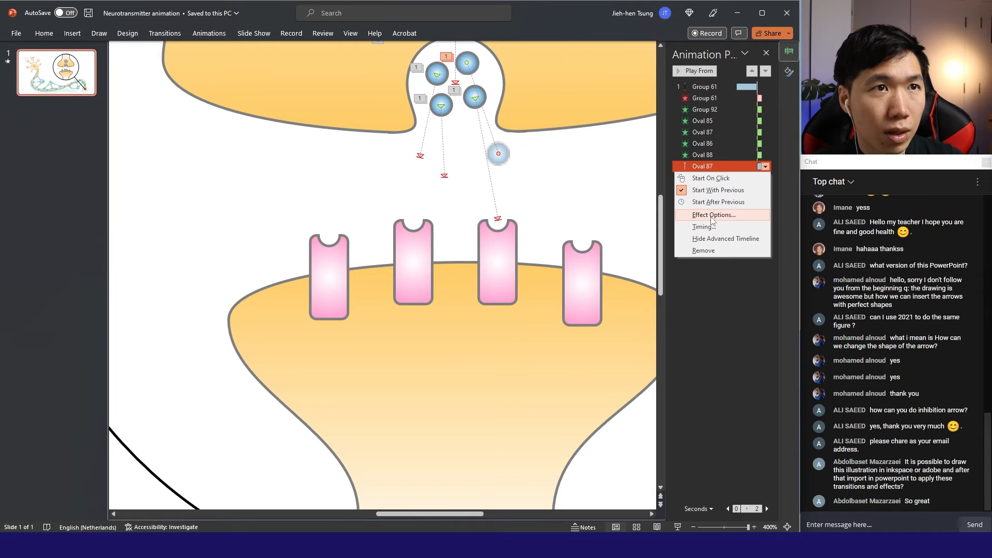
{"action": "left_click", "coordinate": [713, 215]}
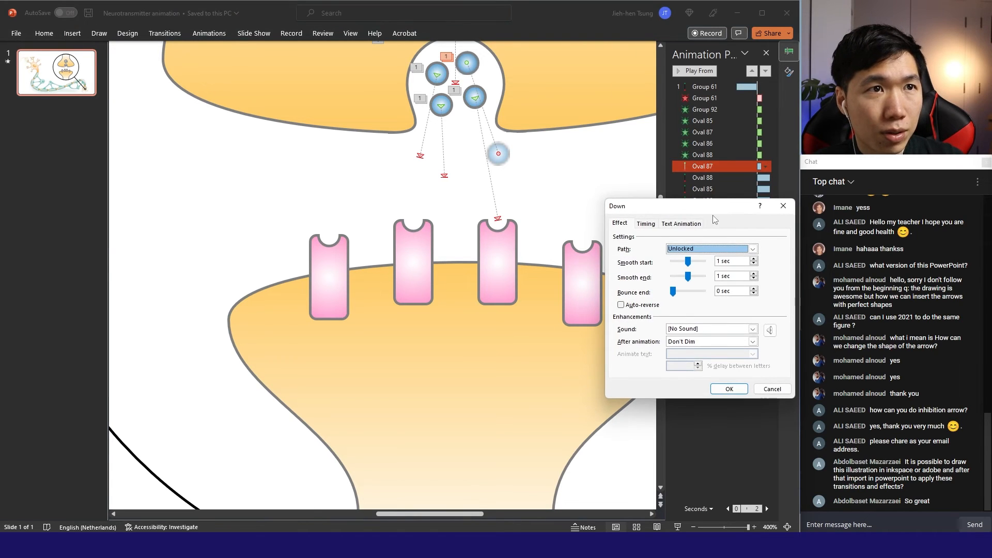
{"action": "left_click", "coordinate": [646, 223]}
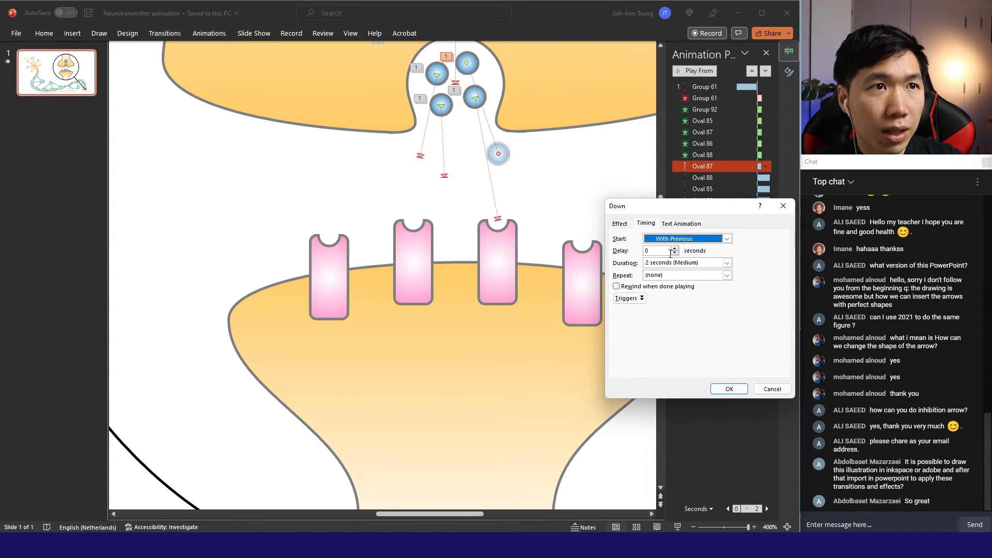
{"action": "left_click", "coordinate": [674, 248]}
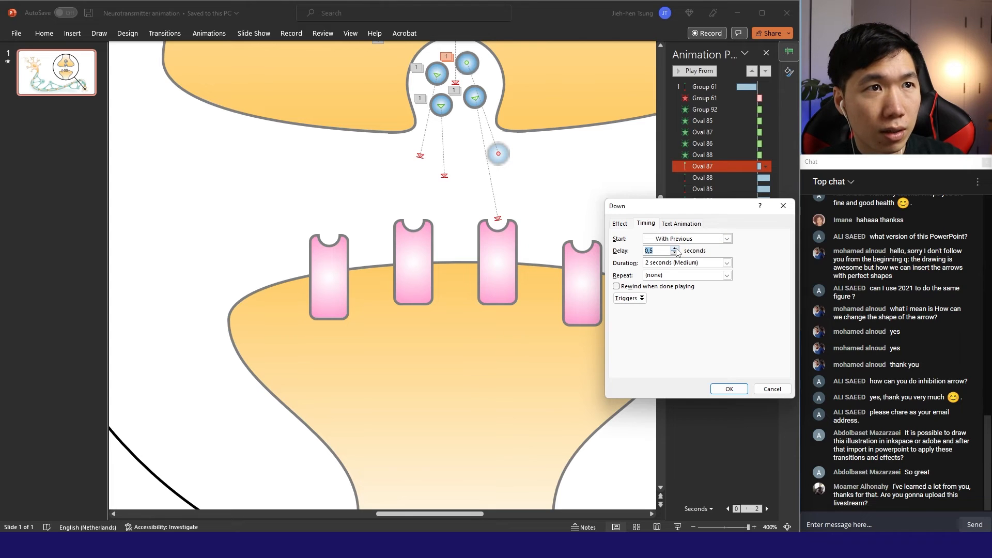
{"action": "left_click", "coordinate": [763, 178]}
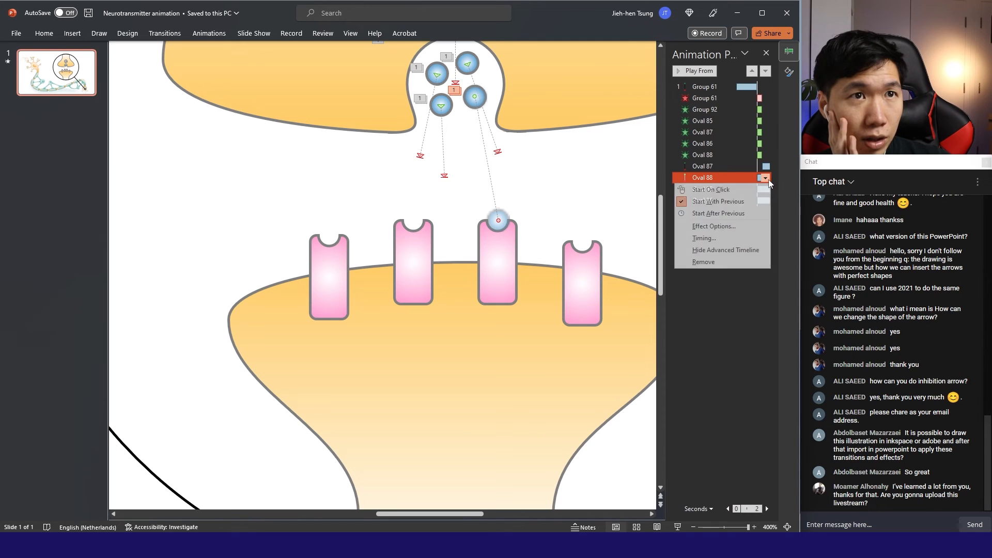
- Apply the same 0.5-second delay to the Oval 88, 85 and 86 paths
{"action": "left_click", "coordinate": [714, 226]}
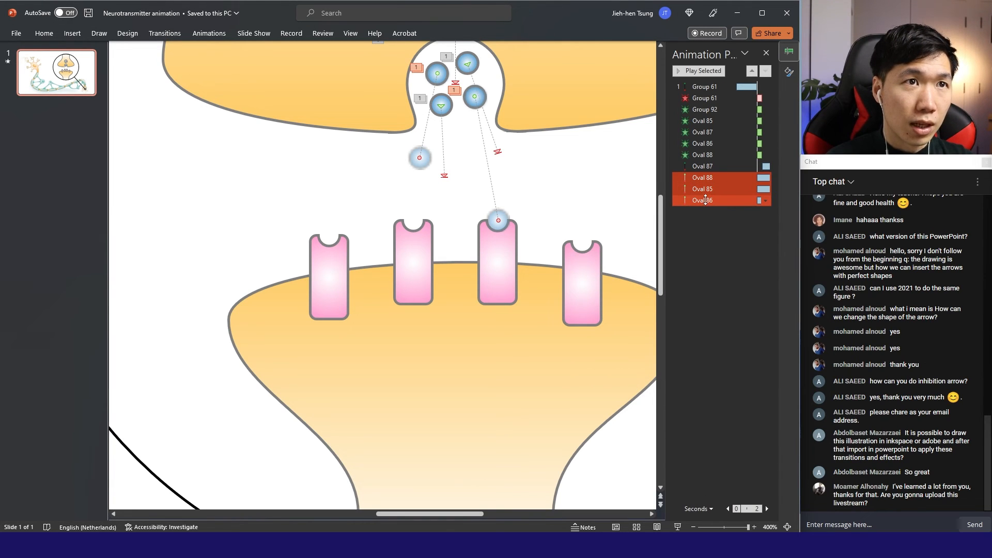
{"action": "left_click", "coordinate": [764, 200]}
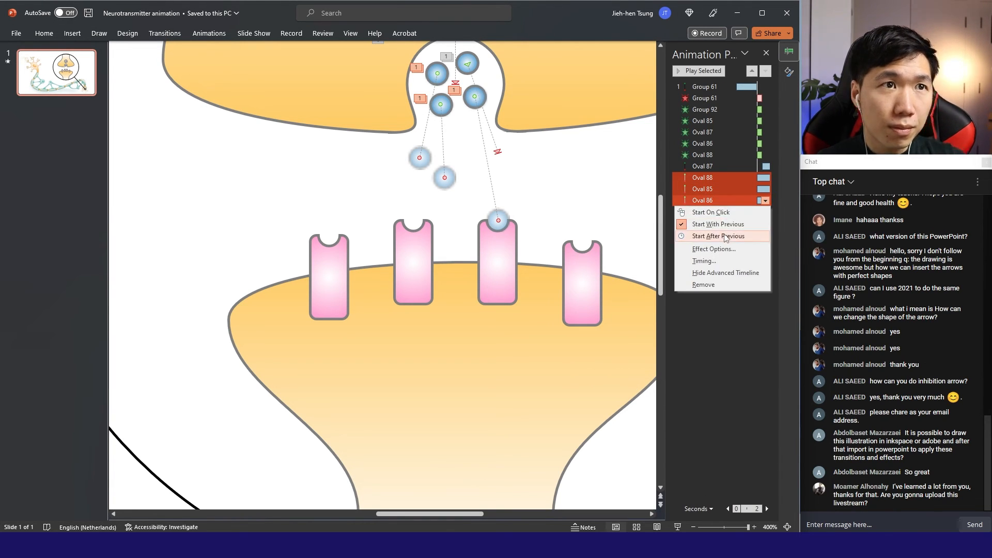
{"action": "left_click", "coordinate": [714, 249]}
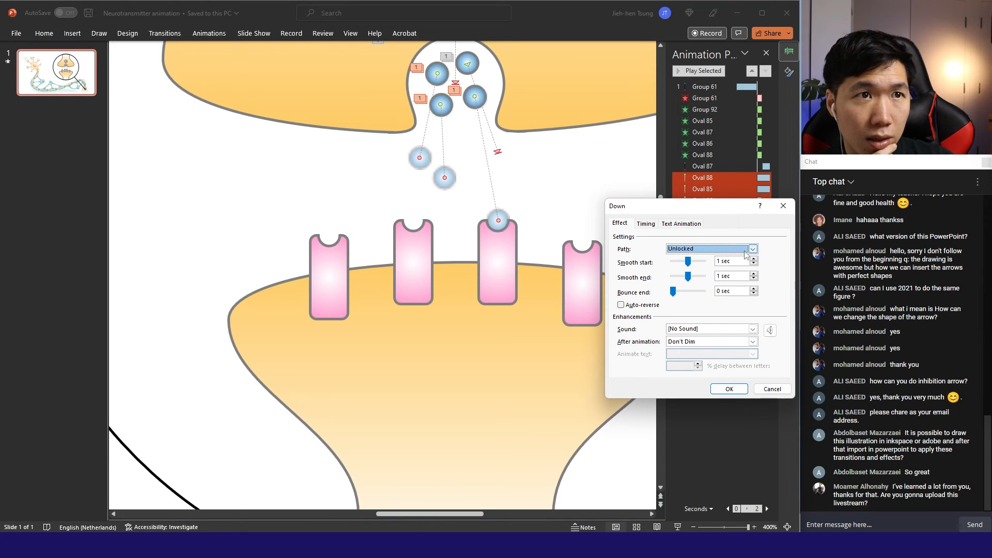
{"action": "left_click", "coordinate": [645, 224]}
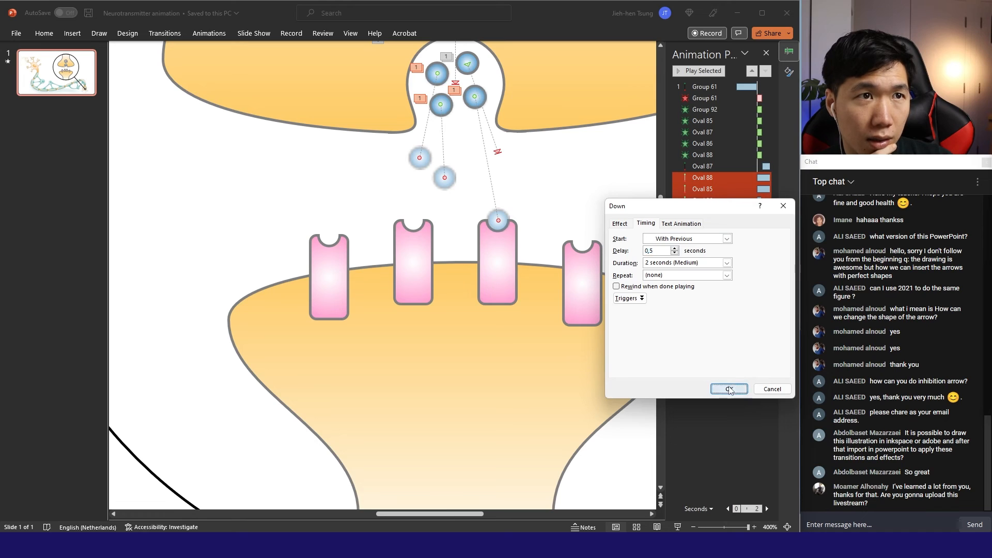
{"action": "left_click", "coordinate": [728, 388]}
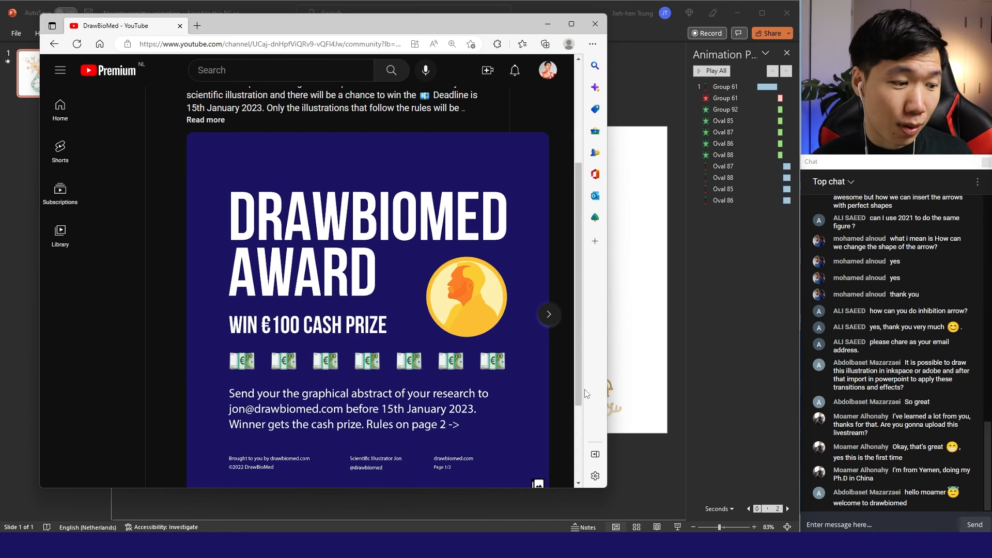
- Advance the DrawBioMed Award post carousel to its Rules image
{"action": "left_click", "coordinate": [548, 315]}
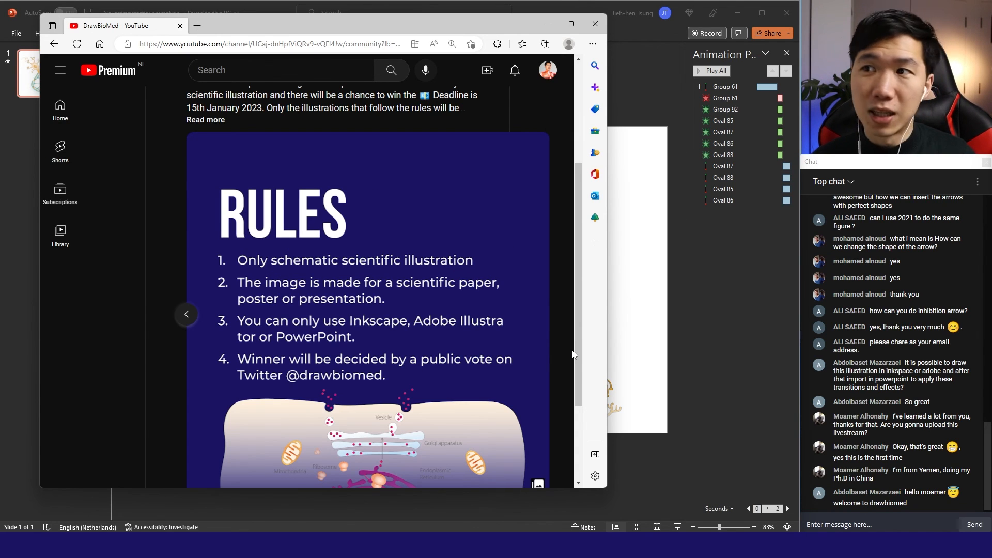